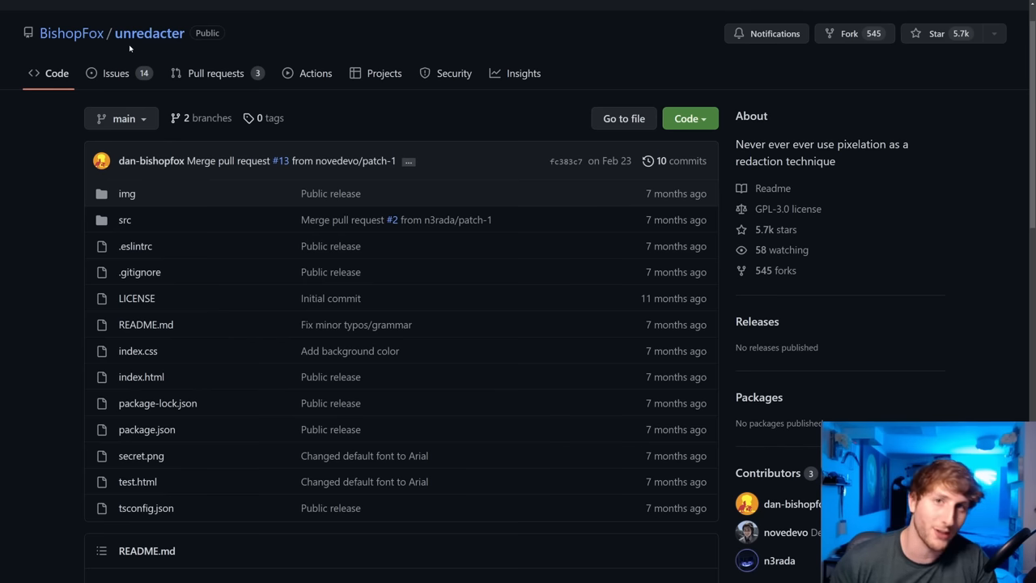
mouse_move(129, 289)
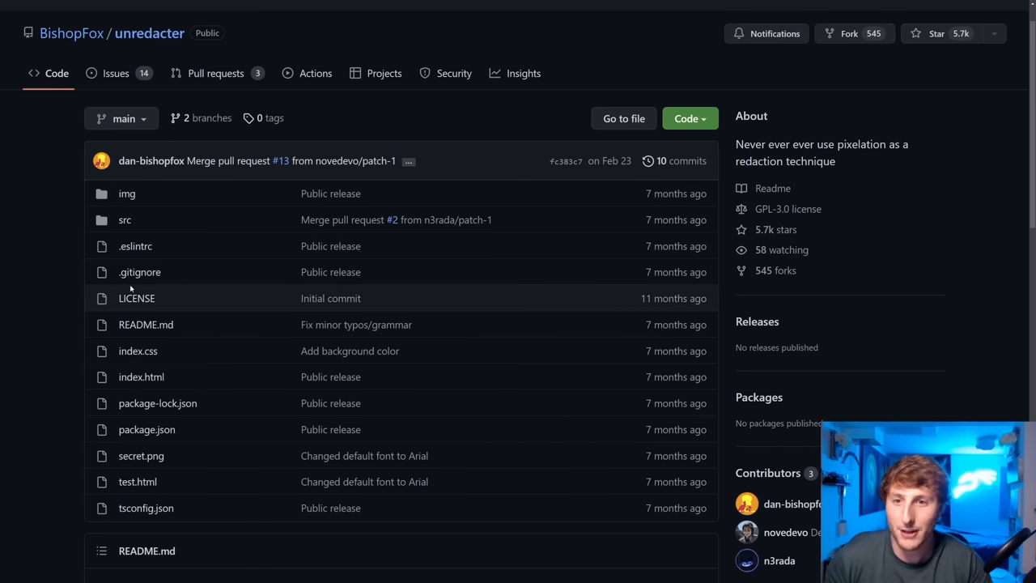
Scroll through the unredacter repository page on GitHub to review its README.
scroll("down", 3)
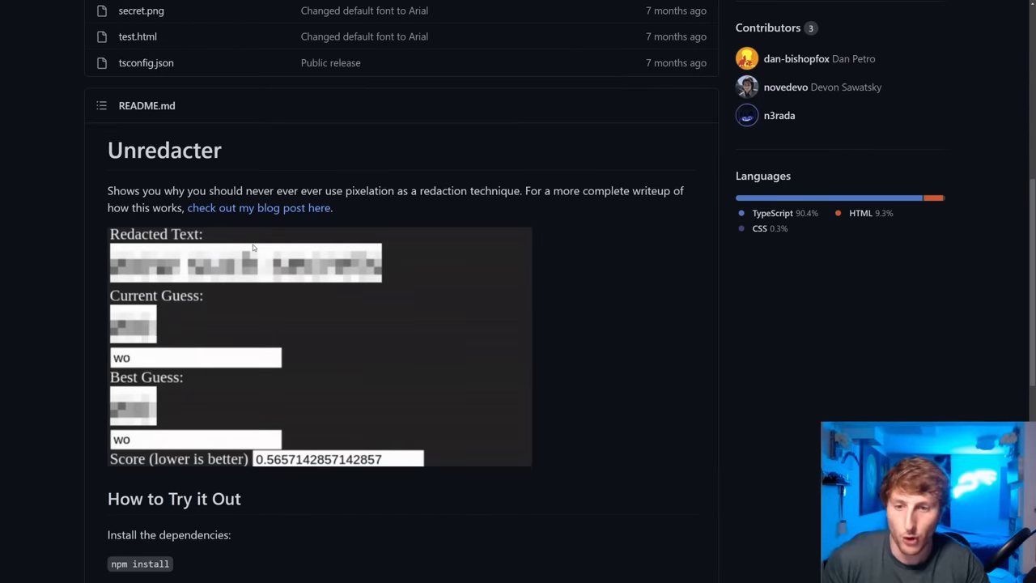
scroll("down", 3)
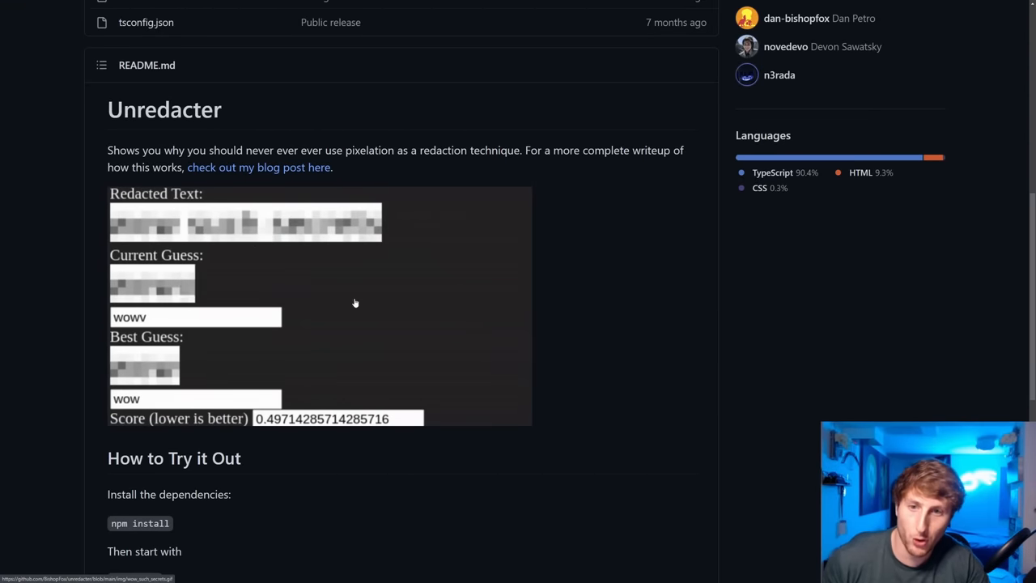
scroll("down", 3)
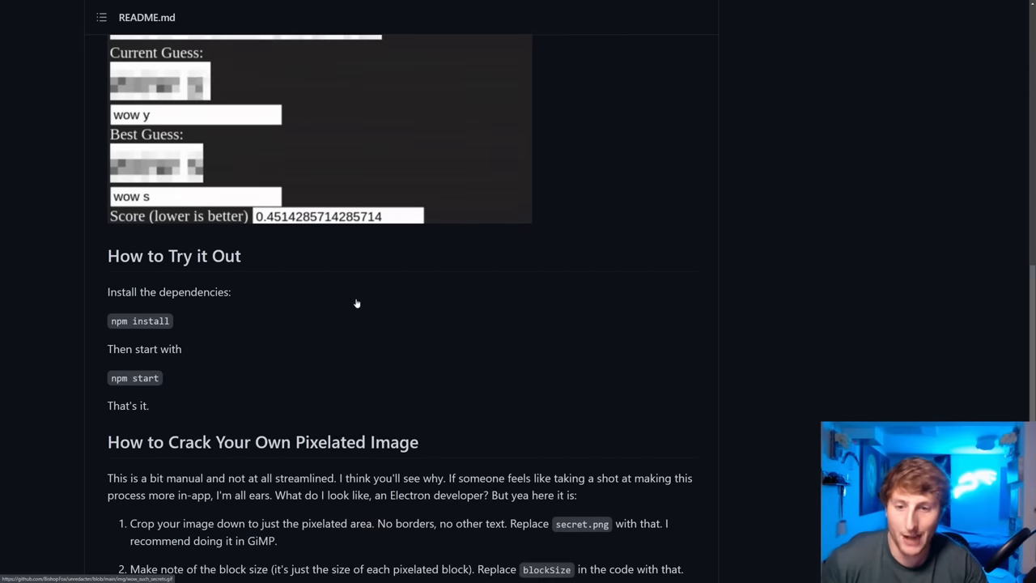
scroll("down", 3)
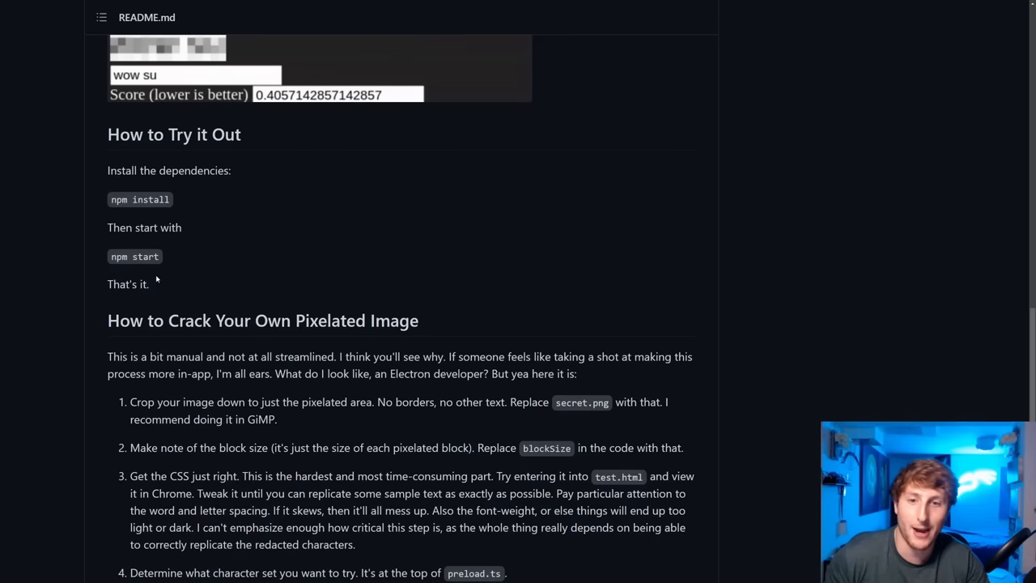
scroll("down", 3)
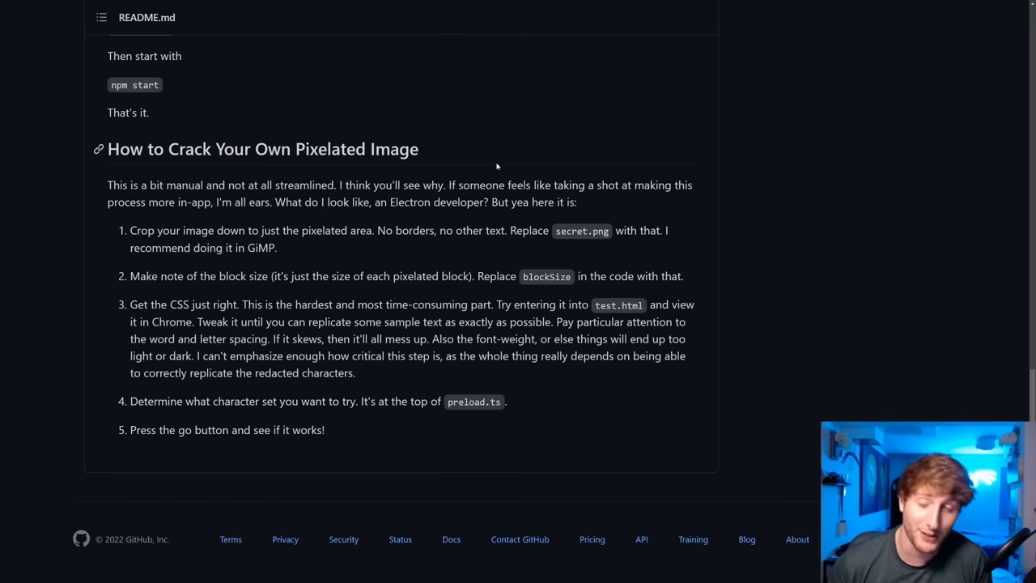
mouse_move(308, 170)
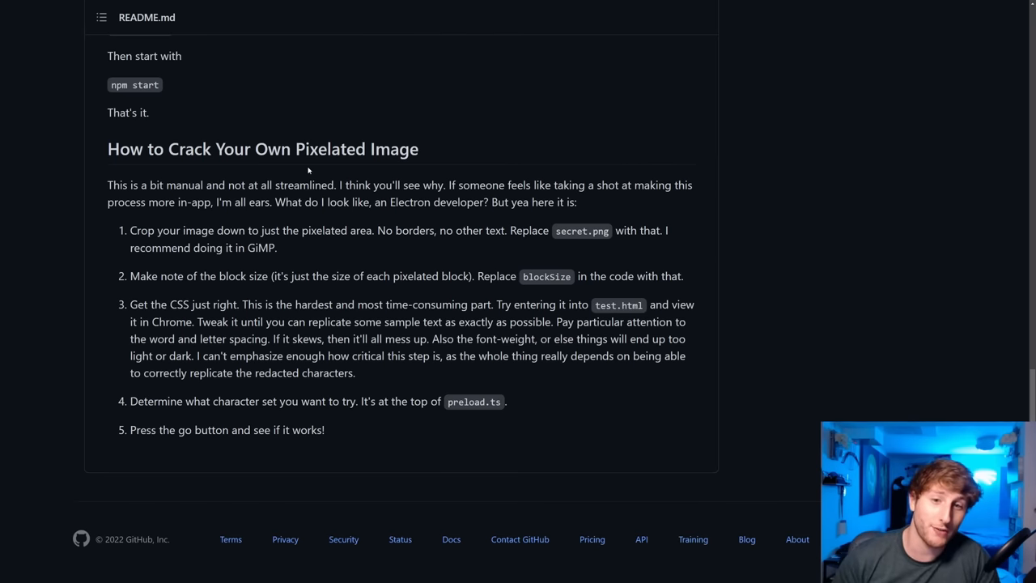
mouse_move(55, 291)
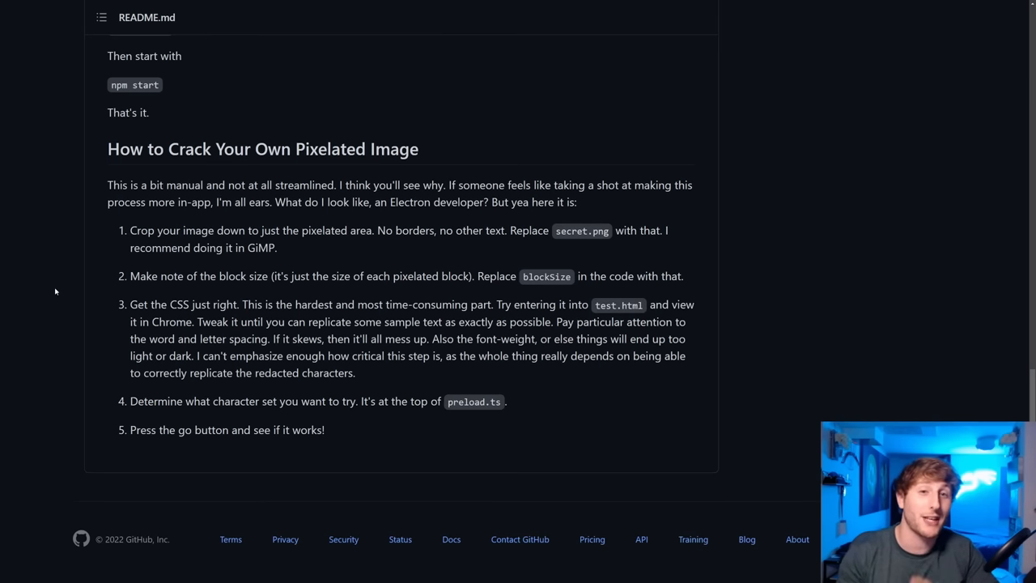
mouse_move(521, 291)
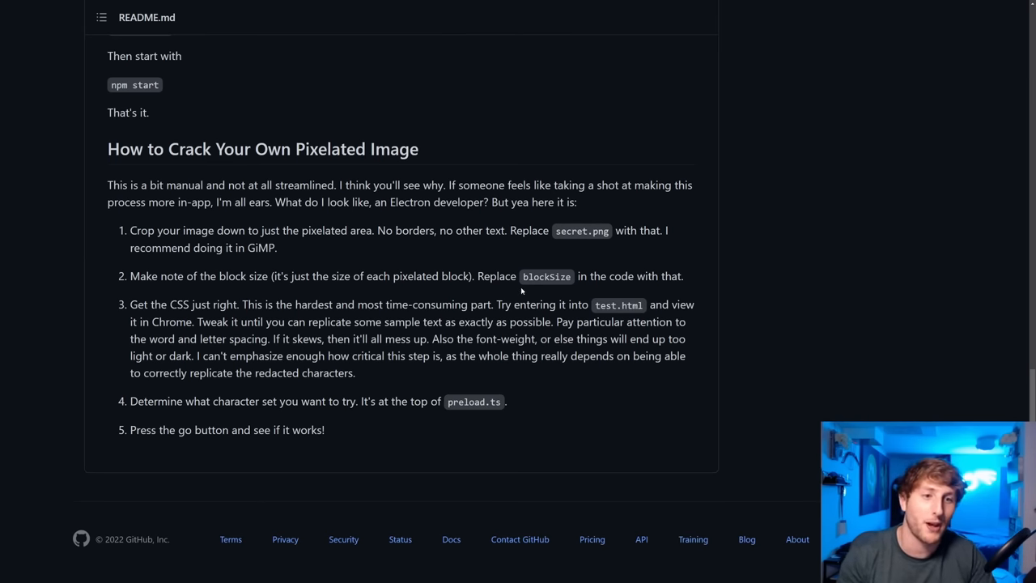
mouse_move(548, 288)
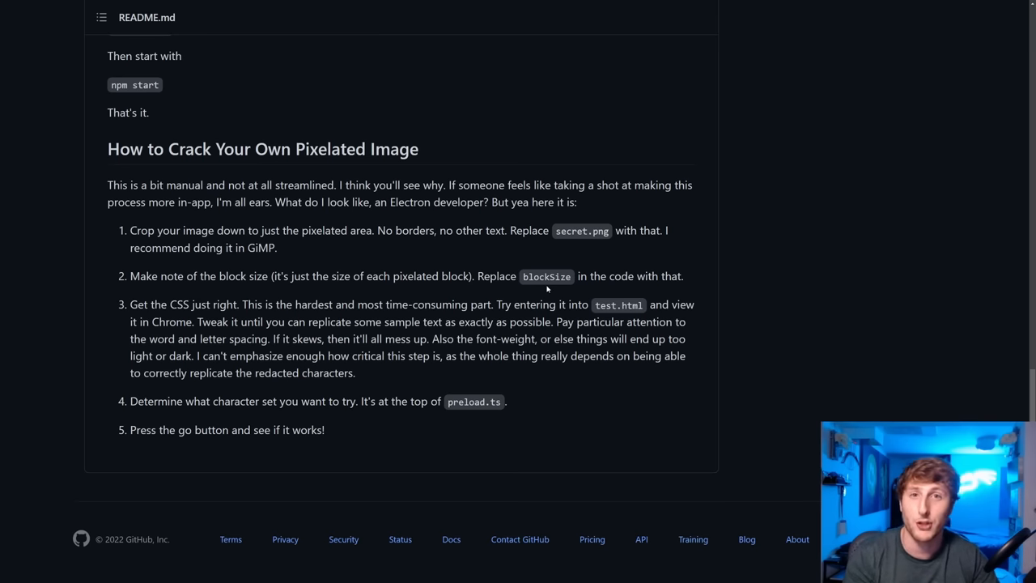
scroll("up", 3)
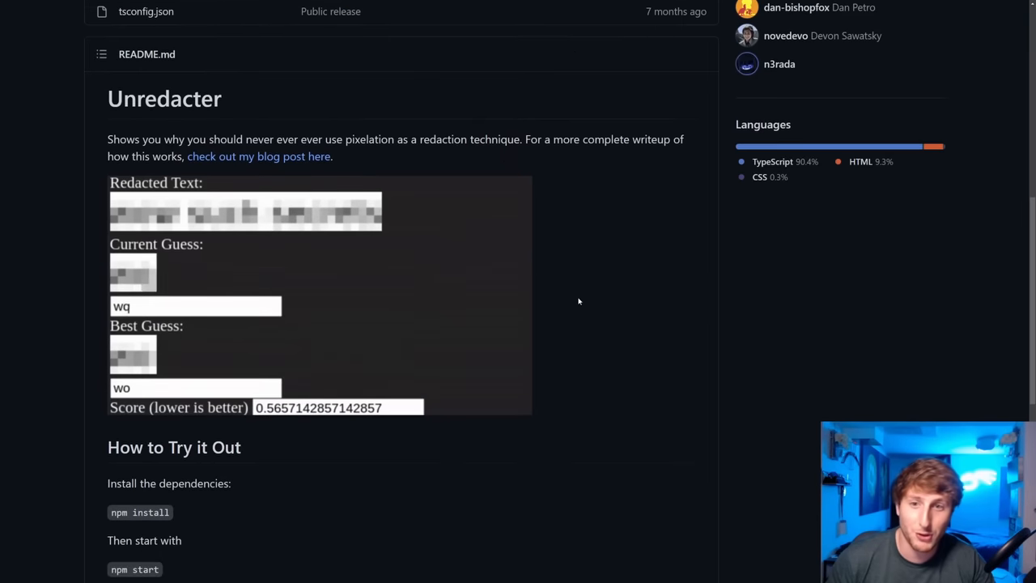
scroll("up", 3)
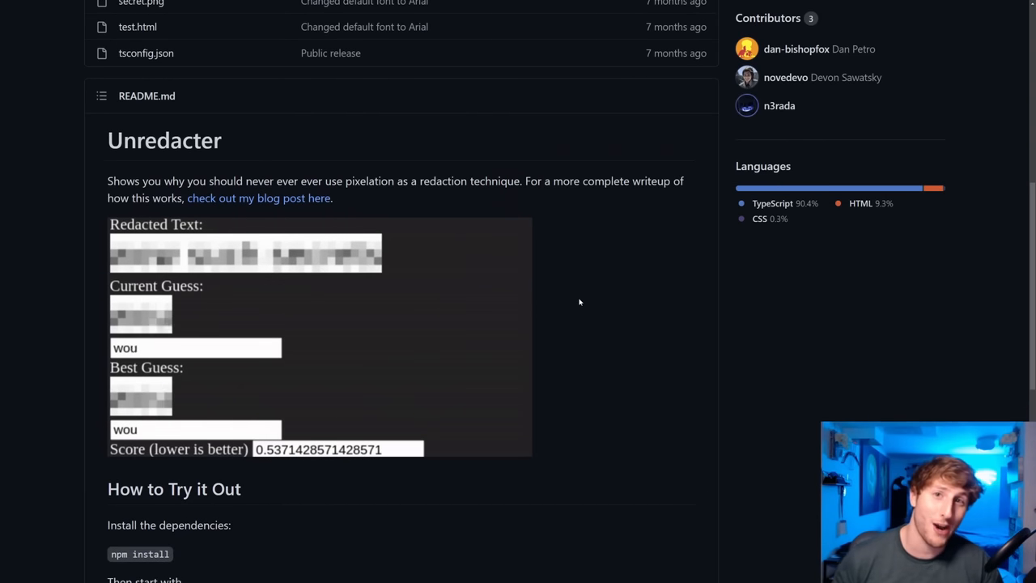
scroll("down", 3)
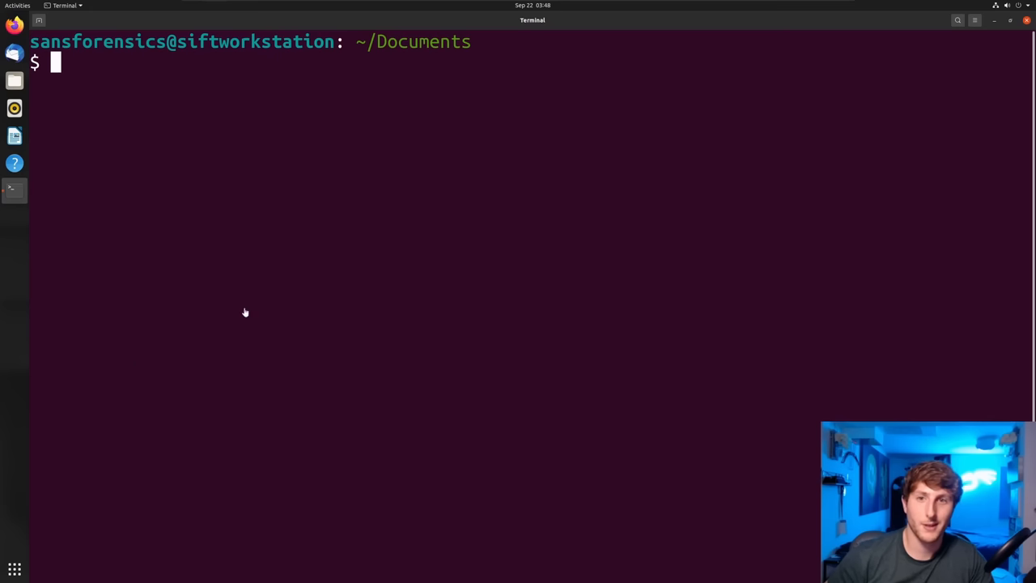
mouse_move(395, 165)
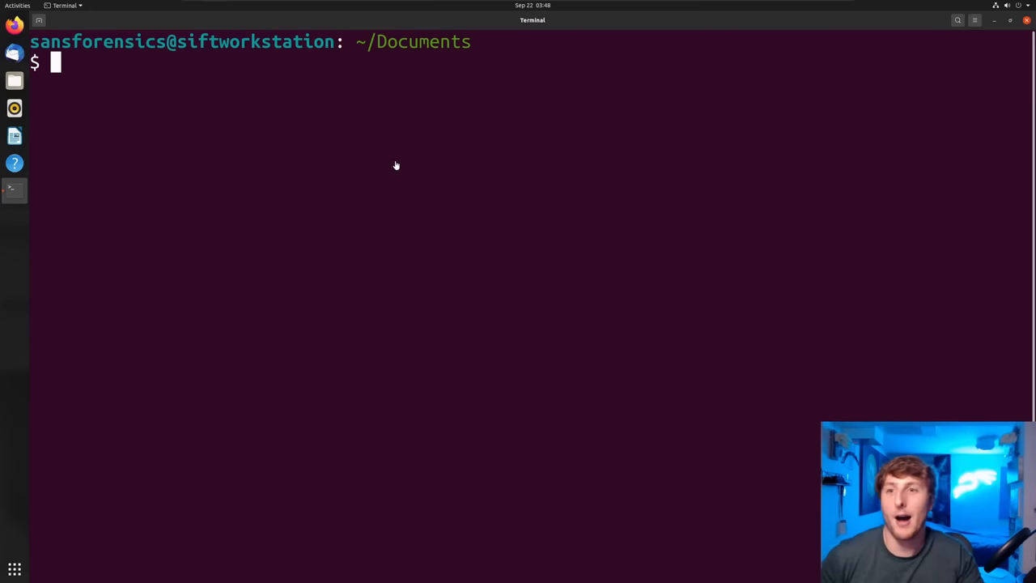
mouse_move(366, 79)
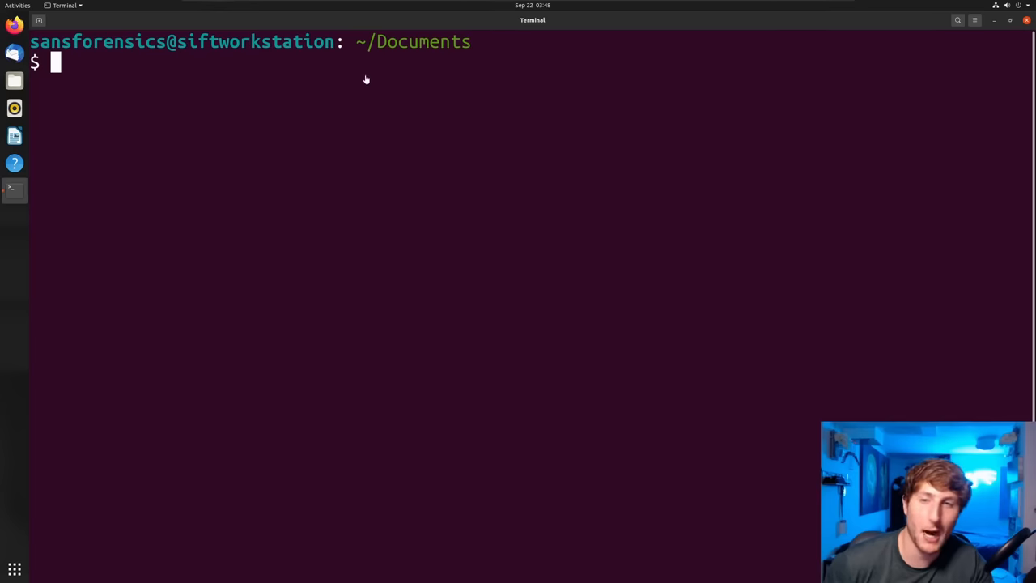
mouse_move(526, 97)
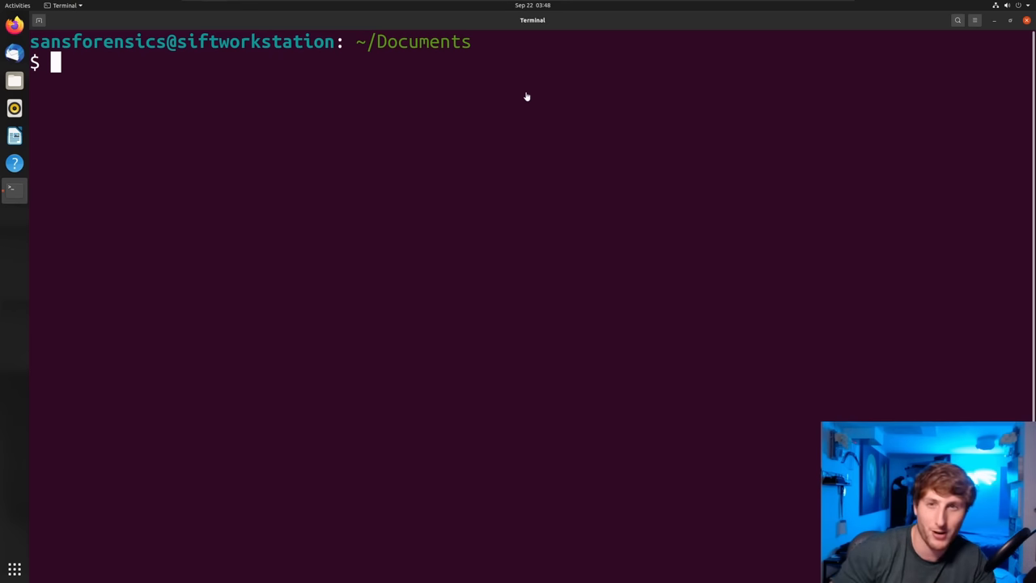
mouse_move(120, 275)
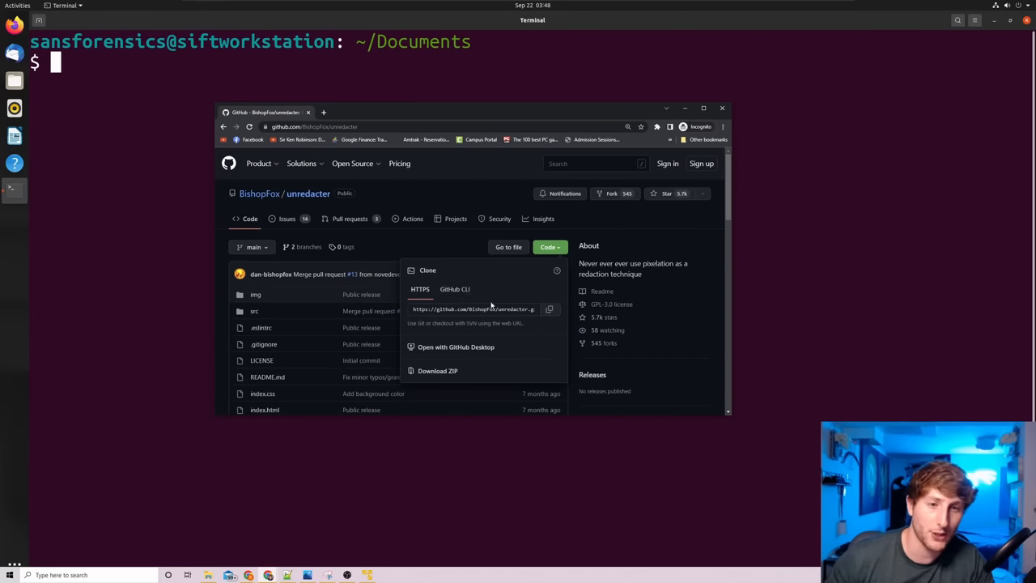
scroll("down", 3)
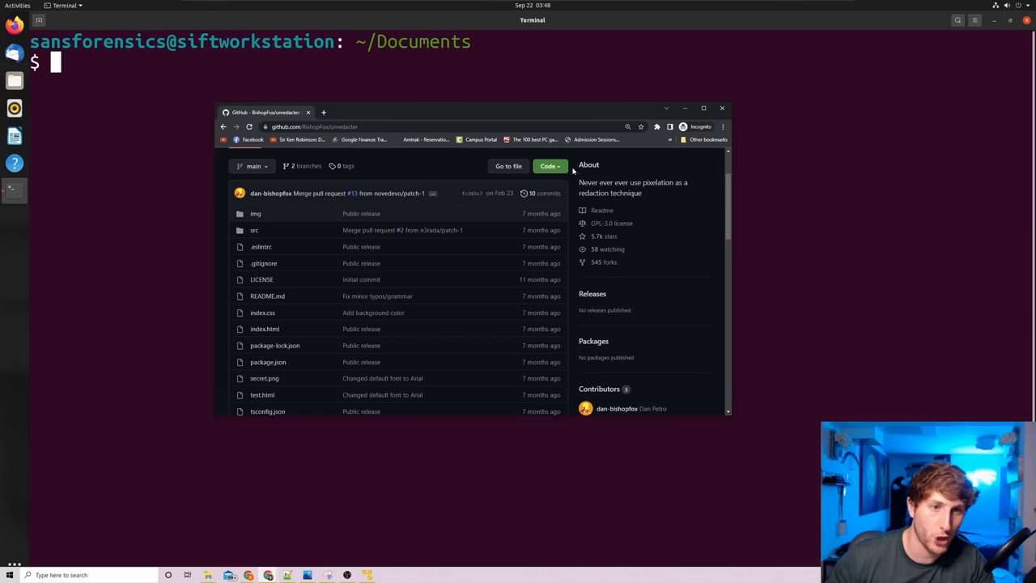
Copy the repository's HTTPS clone address from the Code menu.
left_click(549, 165)
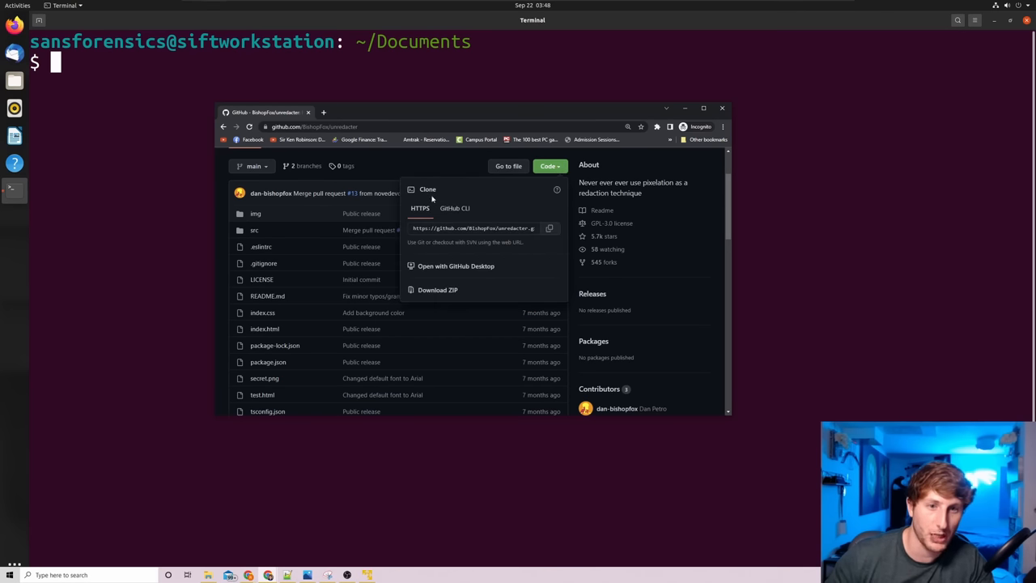
mouse_move(550, 228)
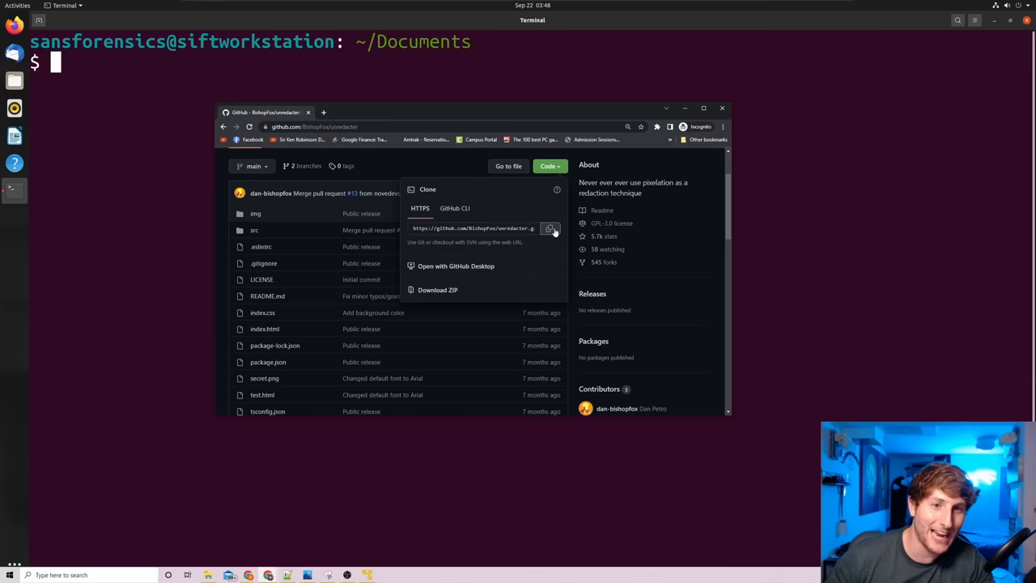
left_click(551, 228)
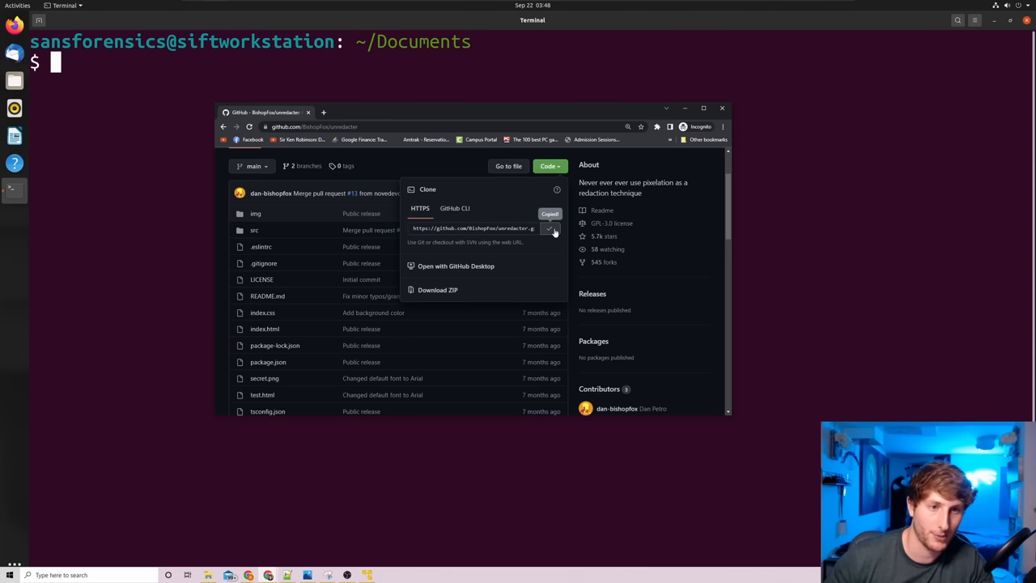
left_click(550, 227)
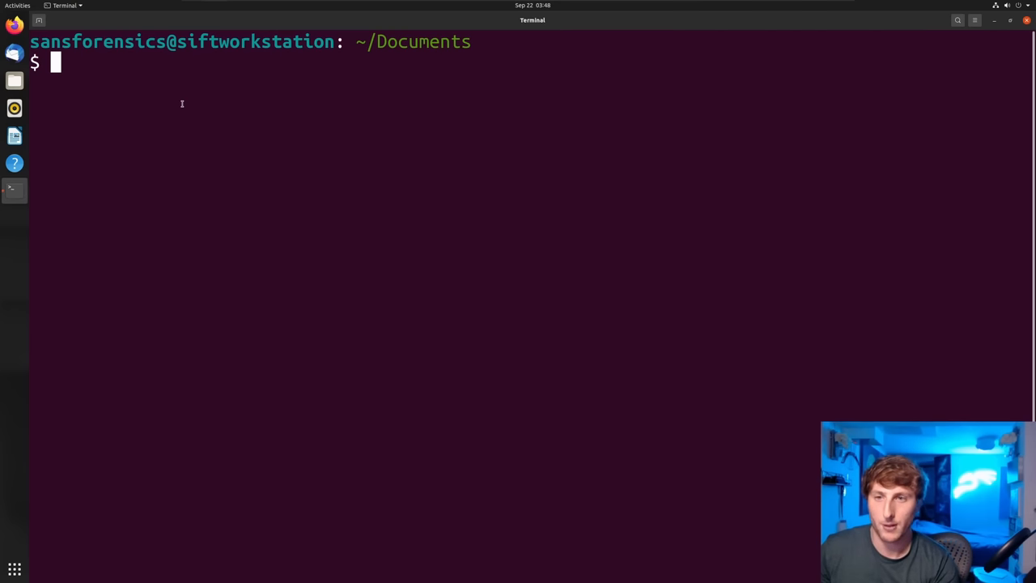
type("git clone")
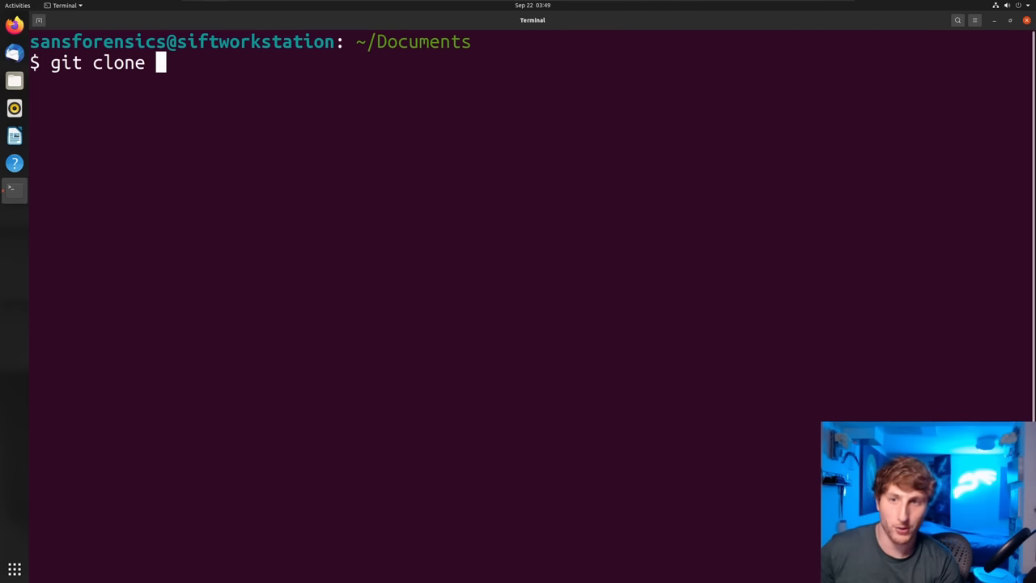
type("https://github.com/BishopFox/unredacter.git")
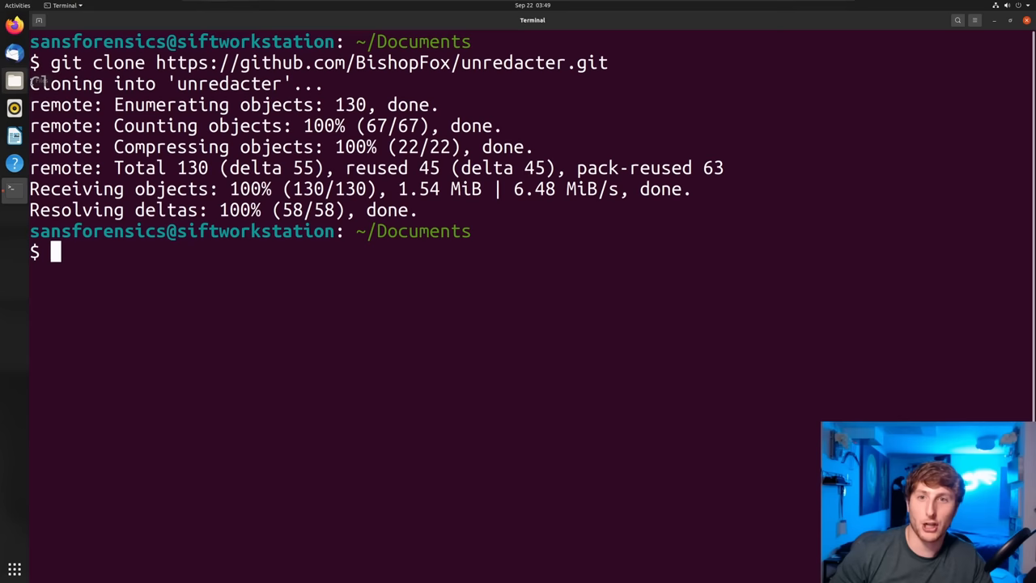
double_click(230, 85)
type("ls")
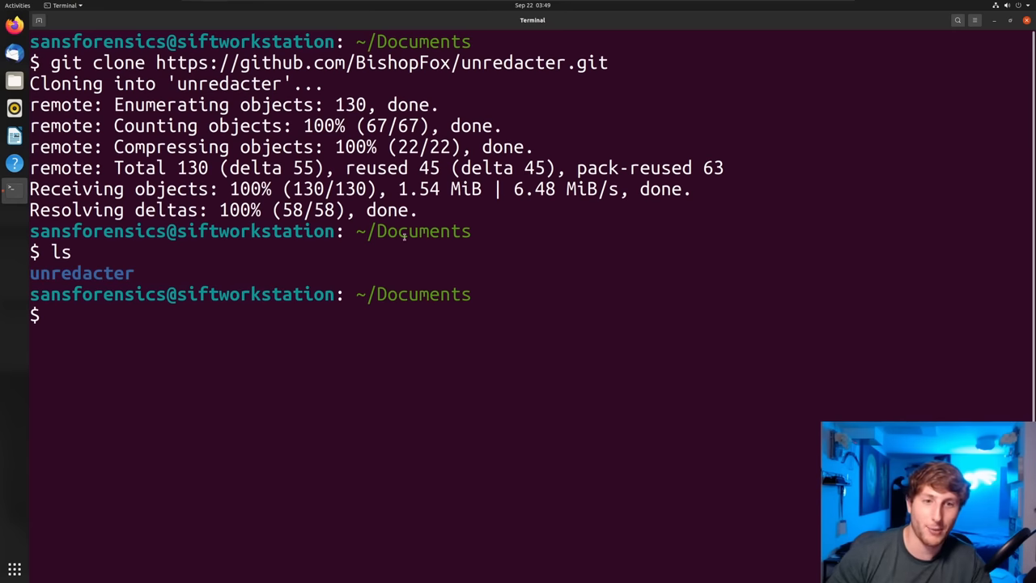
double_click(80, 272)
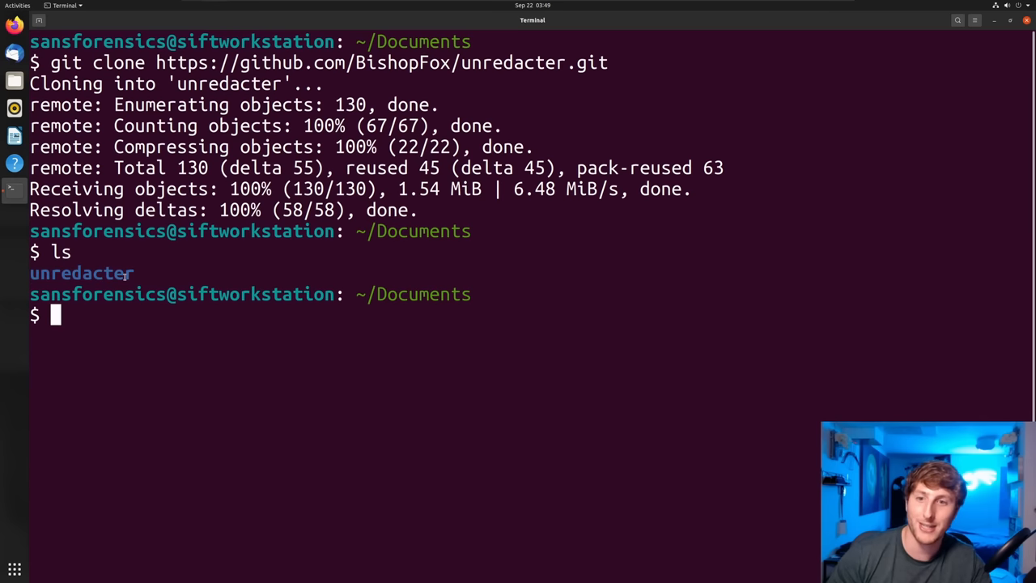
Change into the cloned unredacter/ project folder.
type("c")
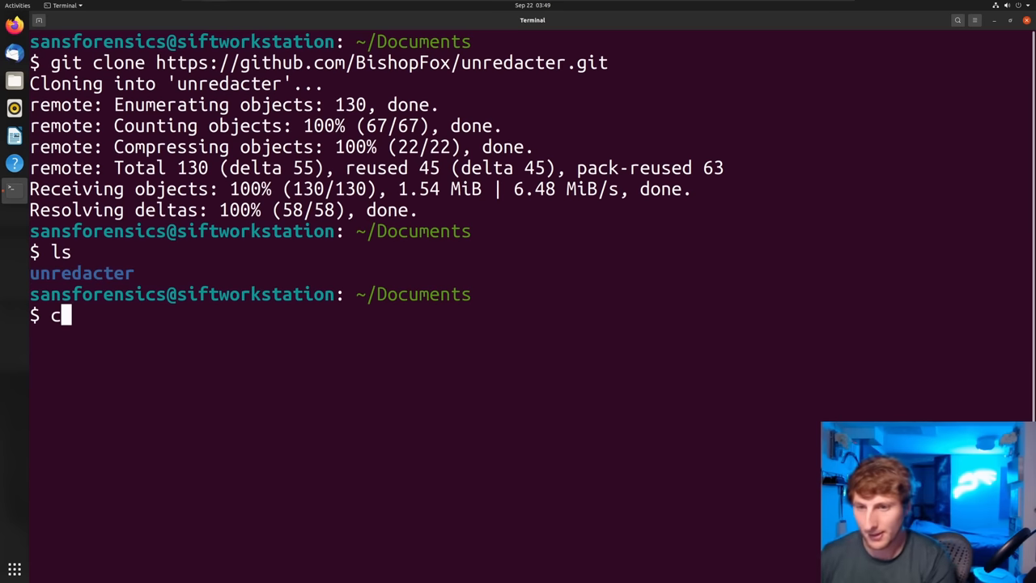
type("d unredacter/")
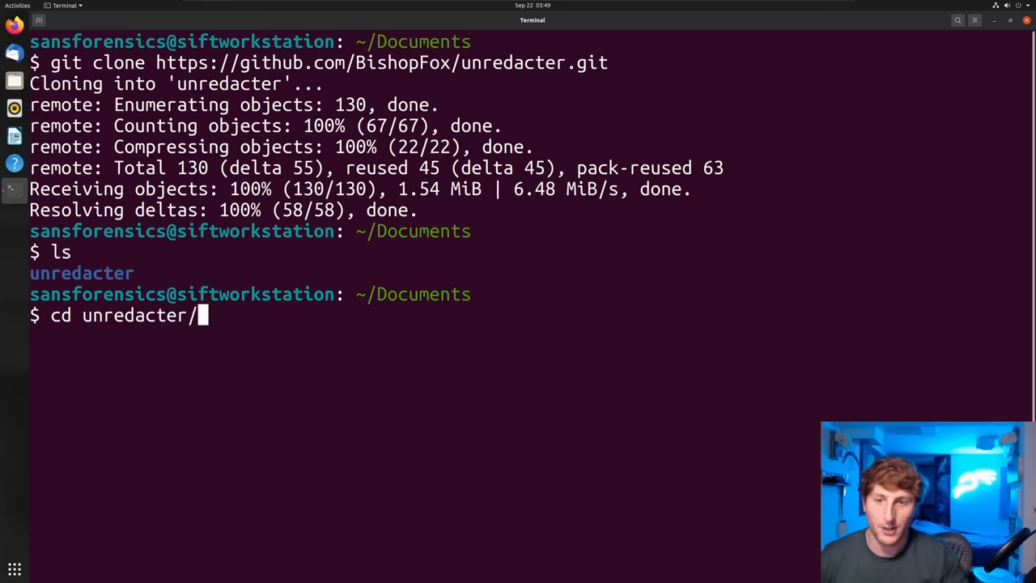
key("Return")
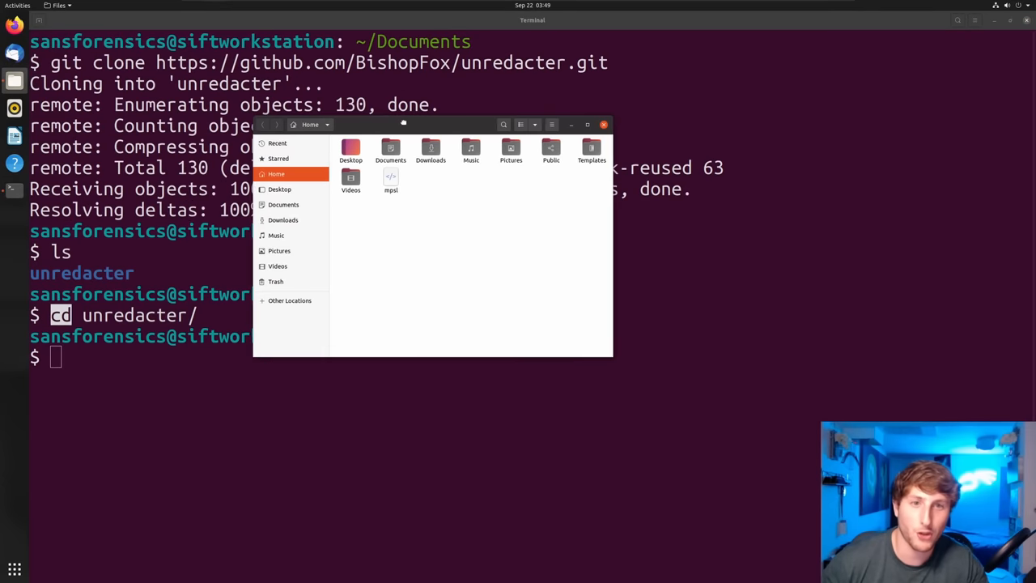
Browse to Documents/unredacter in Files to see the cloned project files.
left_click(283, 204)
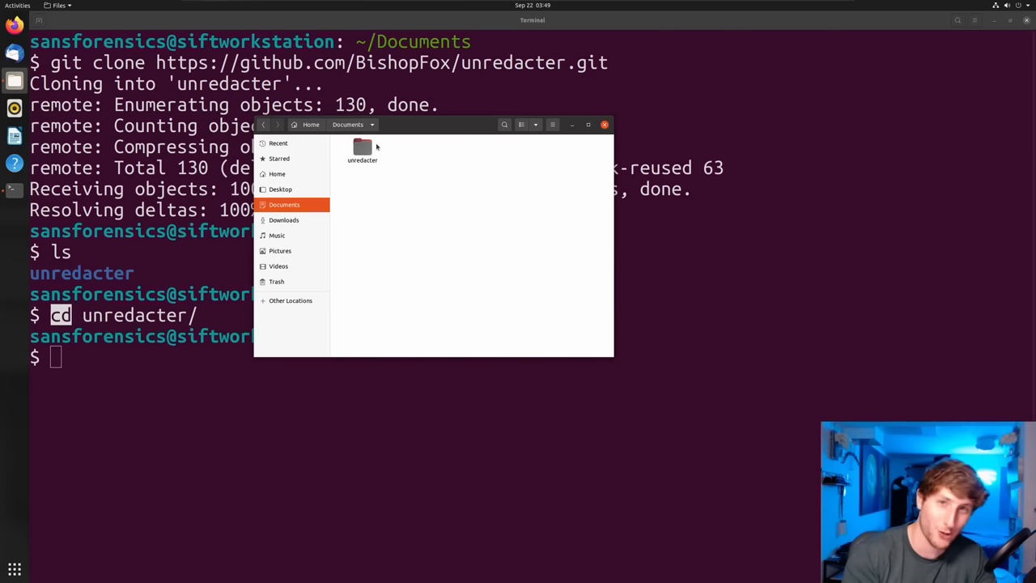
double_click(363, 149)
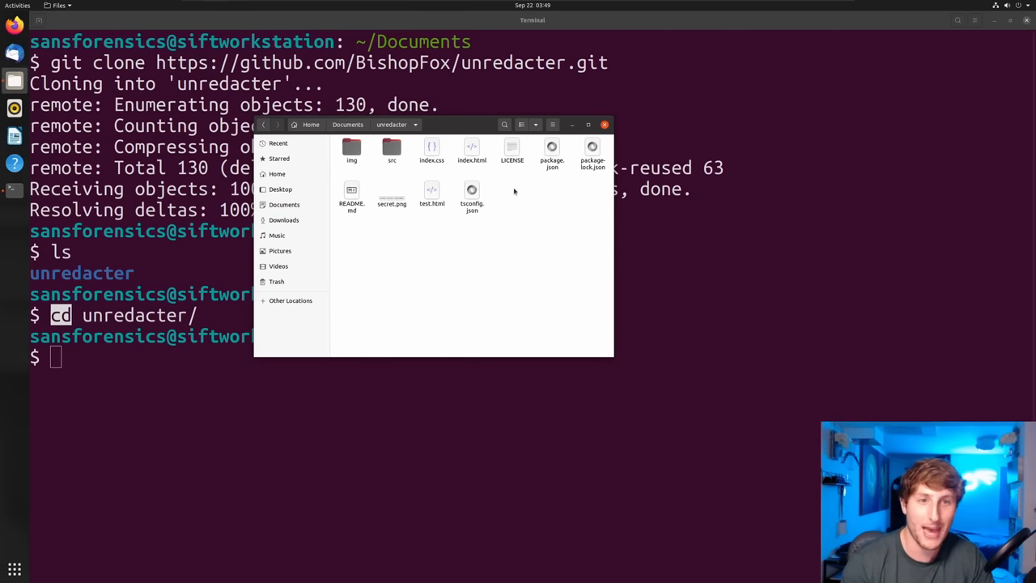
mouse_move(405, 177)
type("ls")
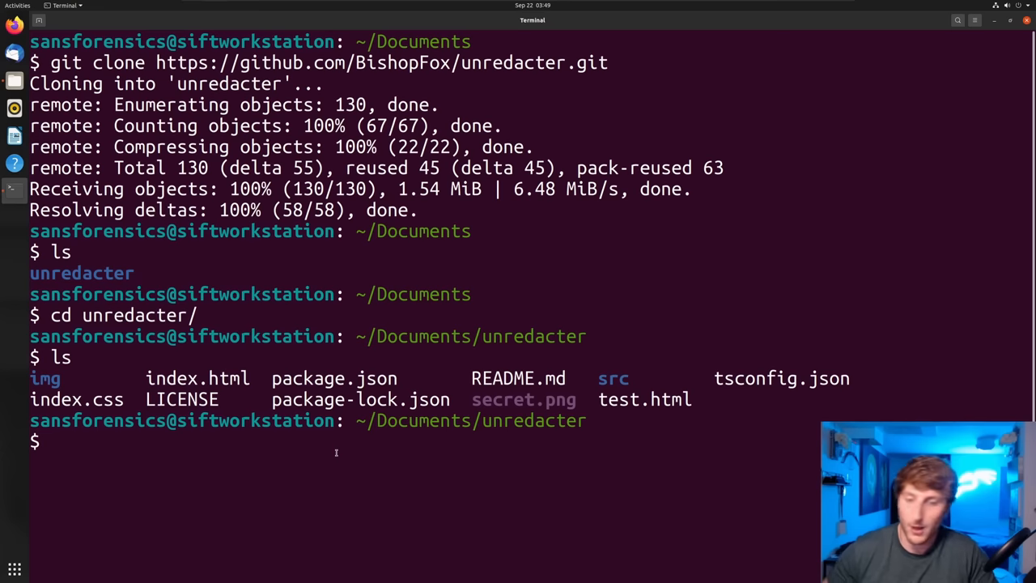
Display README.md with cat and read back through its setup instructions.
type("cat RE")
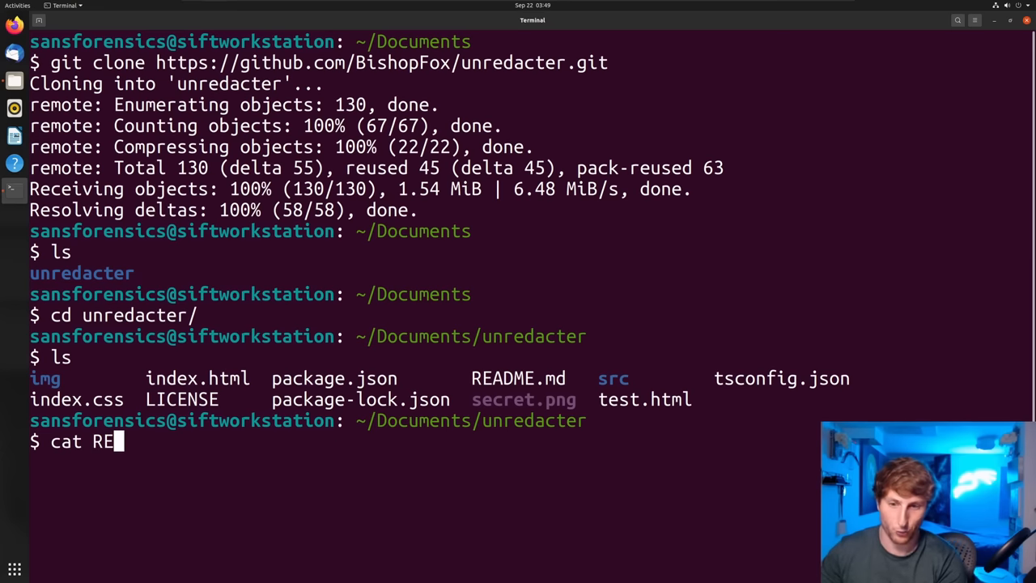
key("Return")
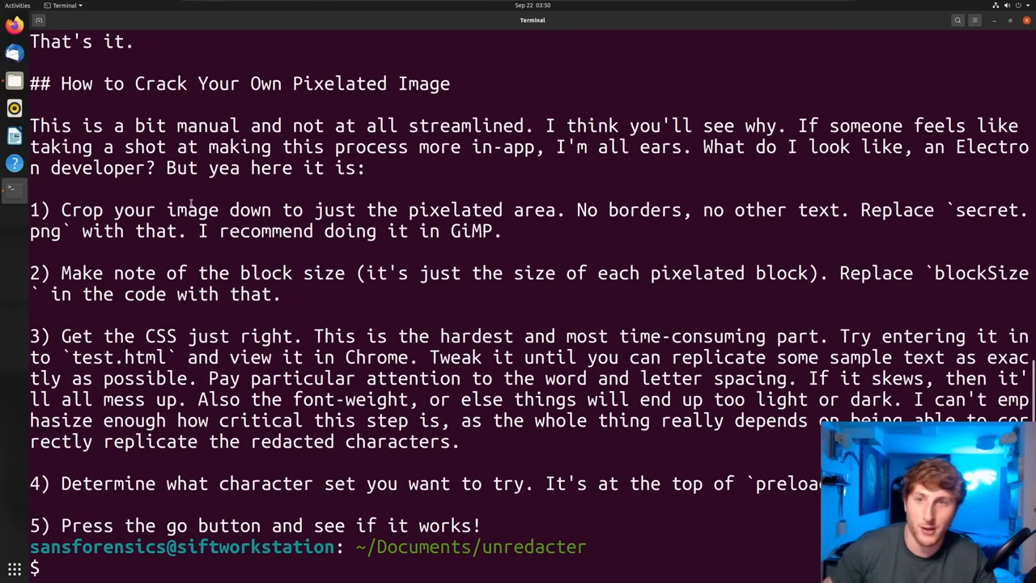
scroll("up", 3)
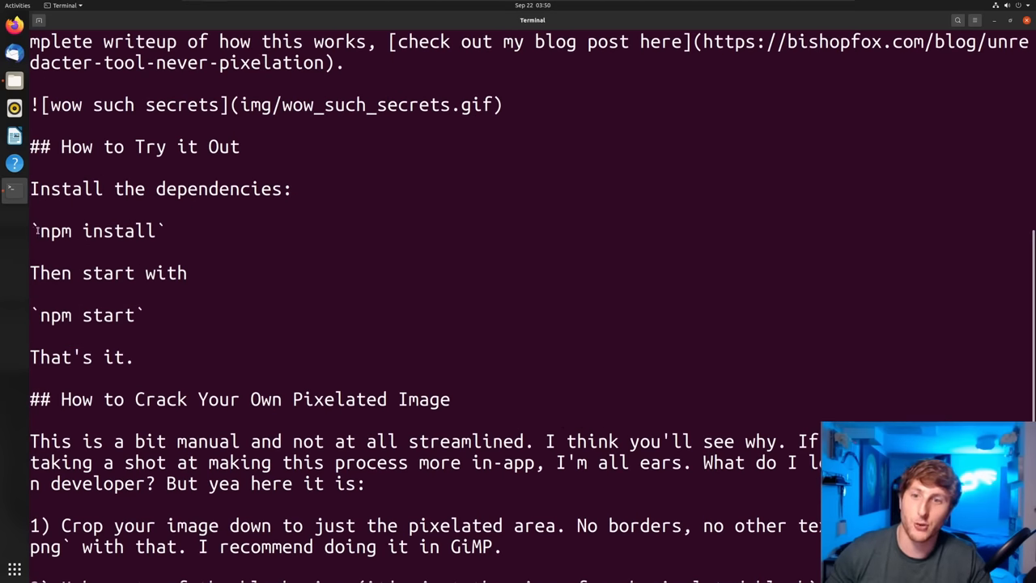
double_click(97, 230)
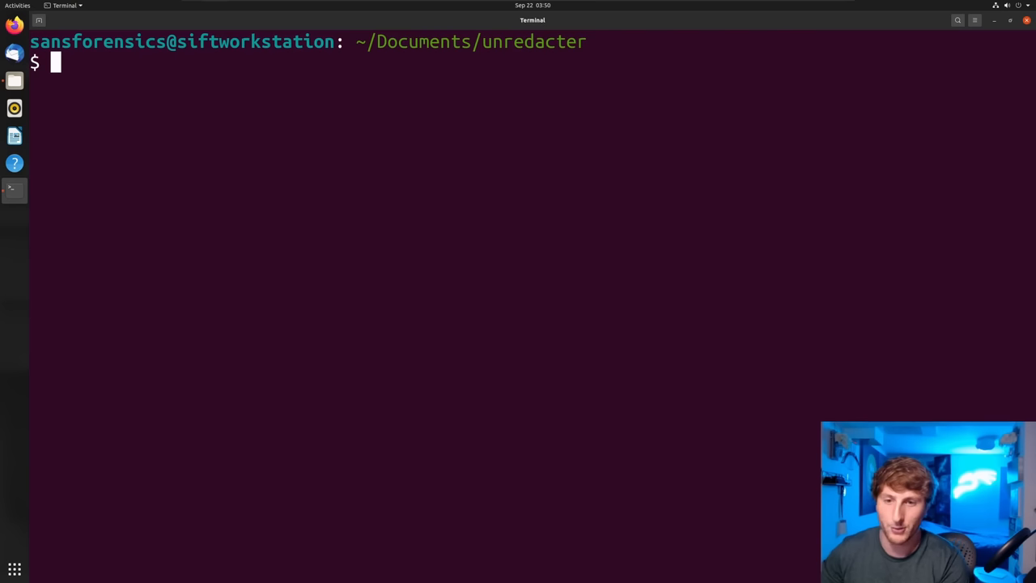
Refresh the package lists with sudo apt update after npm is not found.
type("su")
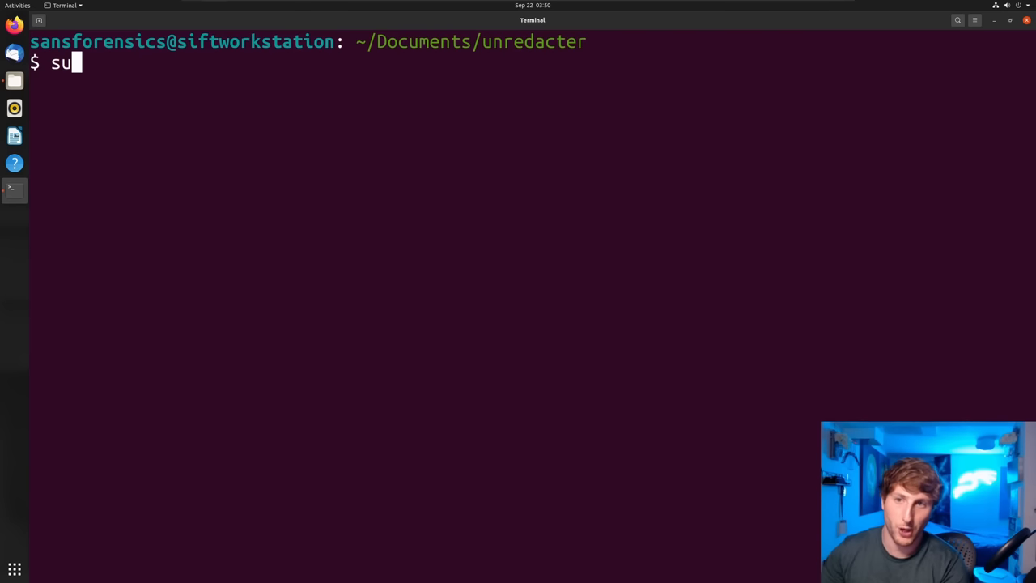
type("do")
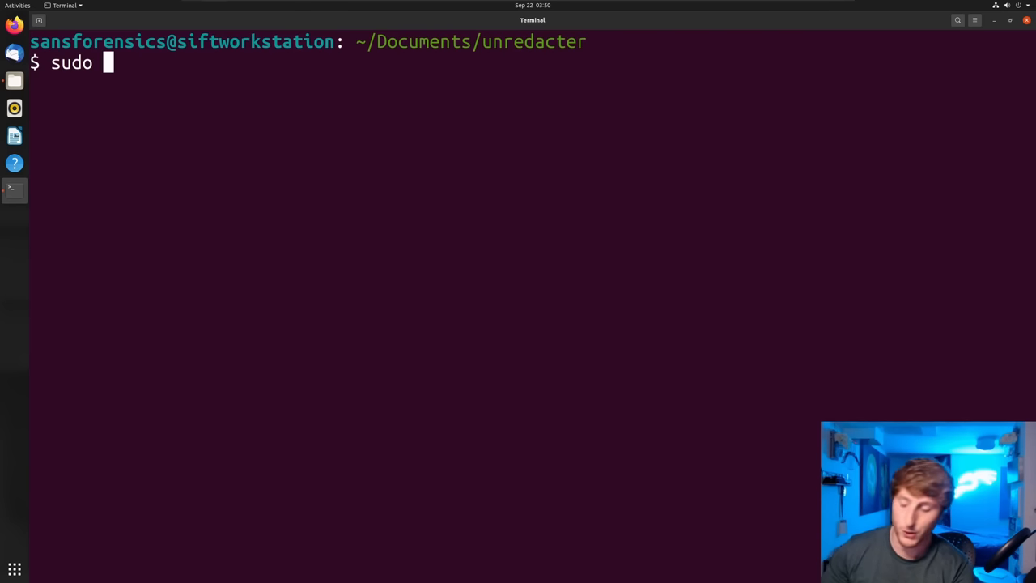
type("apt install npm")
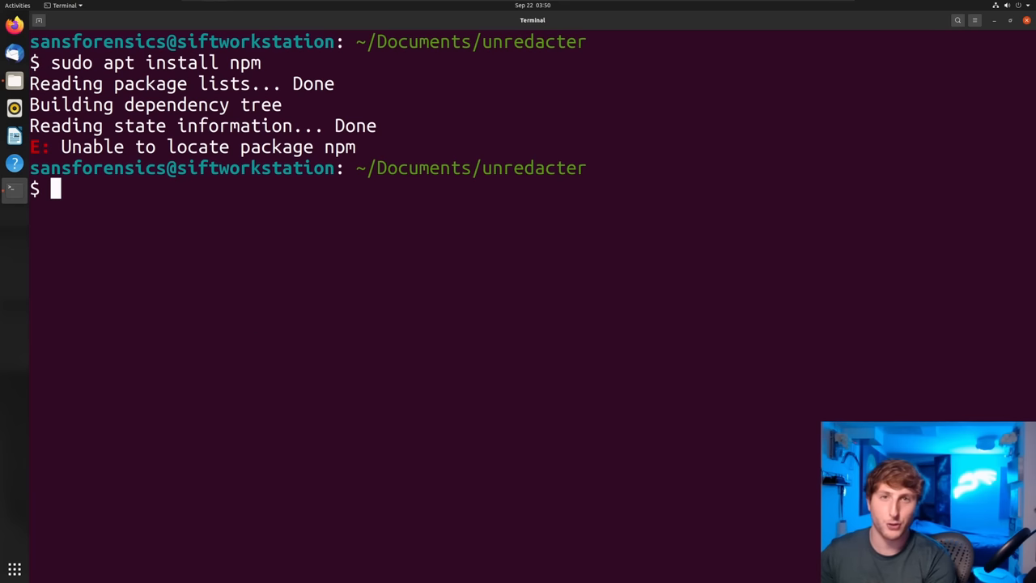
key("Return")
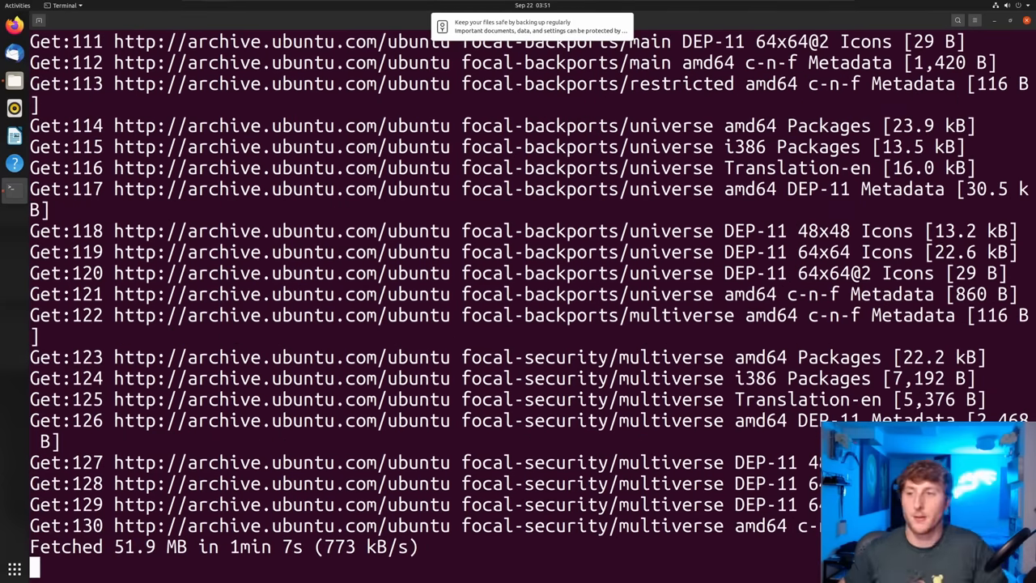
scroll("down", 3)
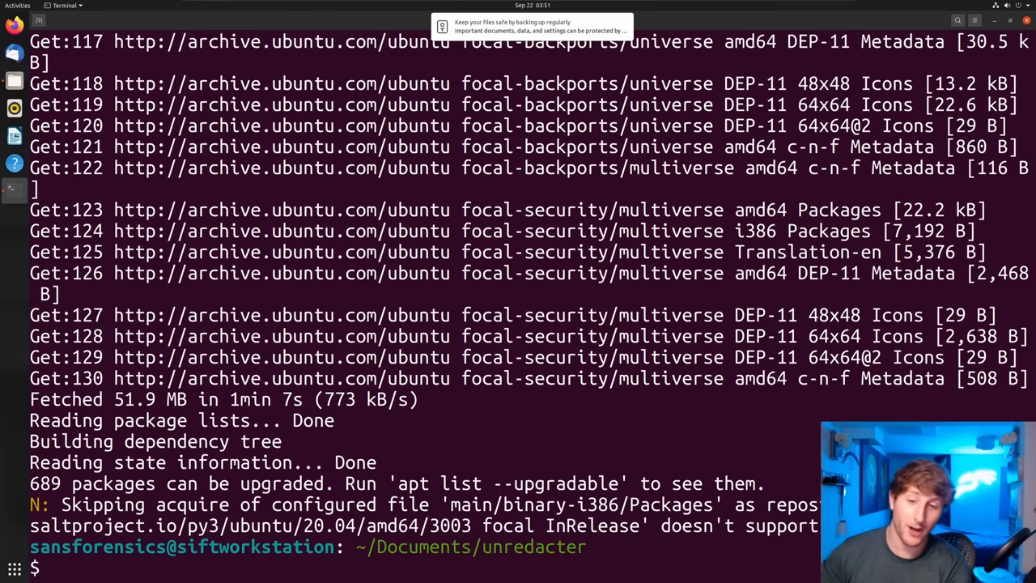
Install npm with sudo apt install npm, confirming the package download.
type("sudo apt install")
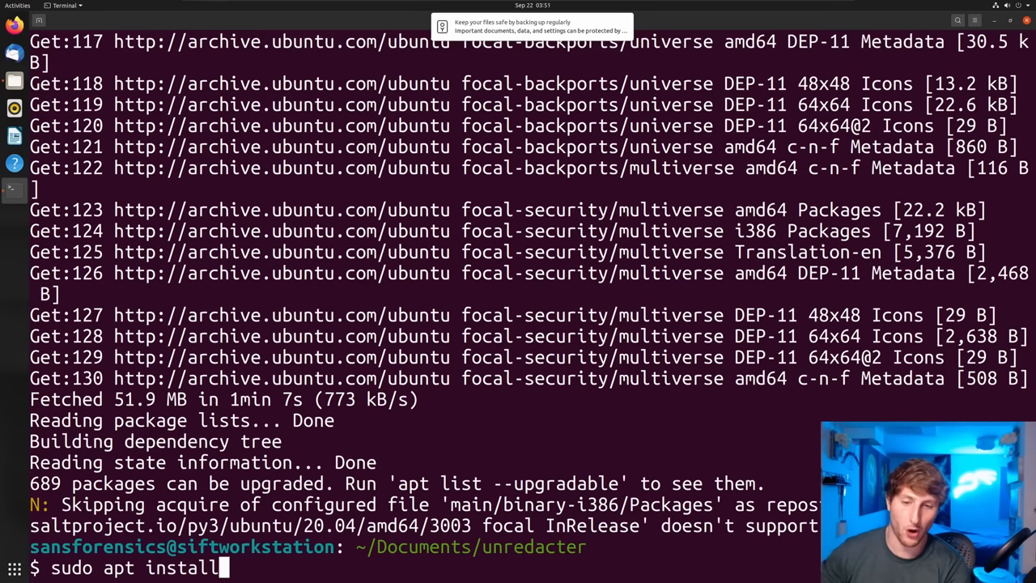
type("npm")
type("y")
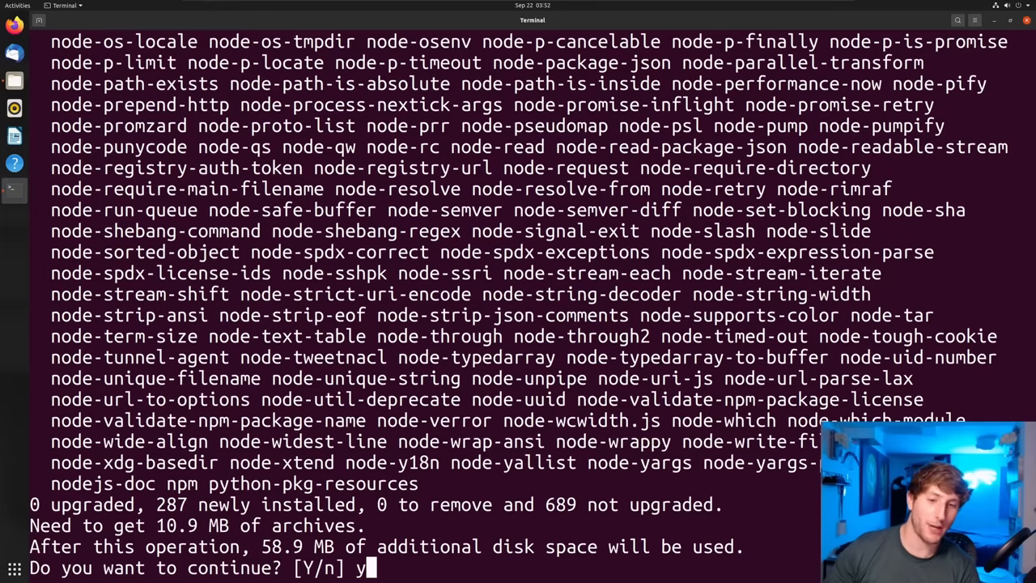
key("Return")
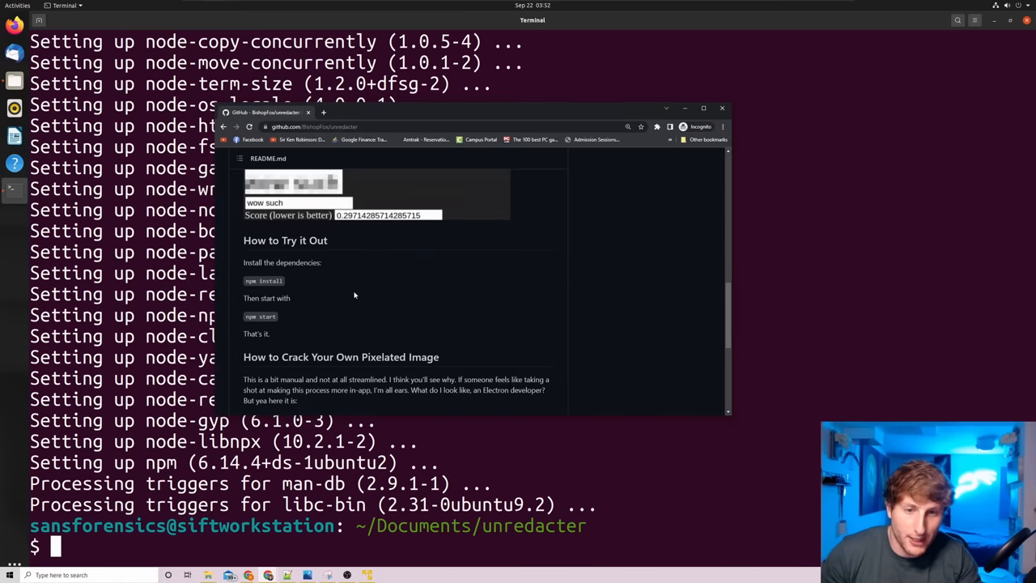
Run npm install, which fails on sharp's Node.js version, then attempt npm start.
scroll("down", 3)
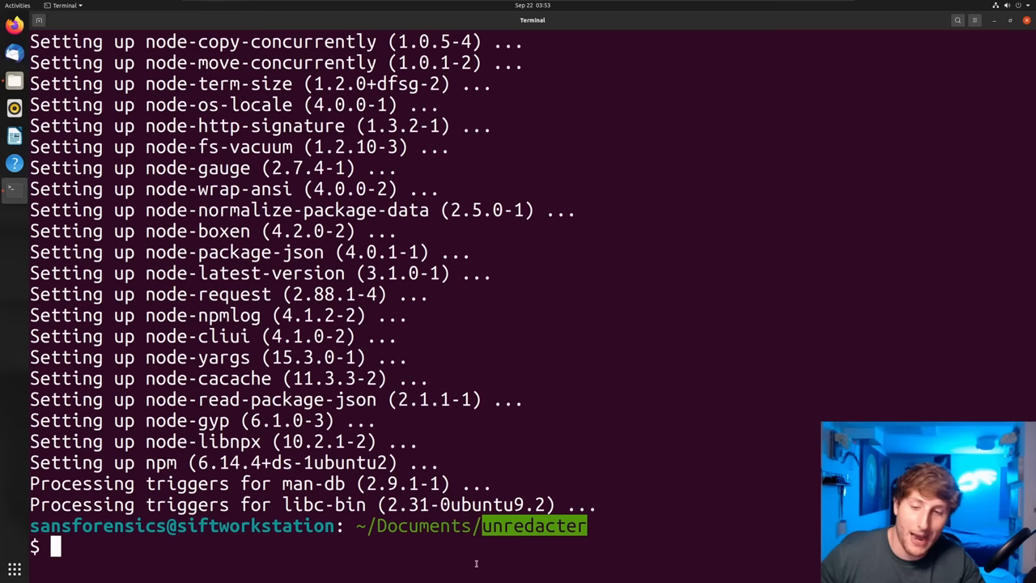
type("npm inst")
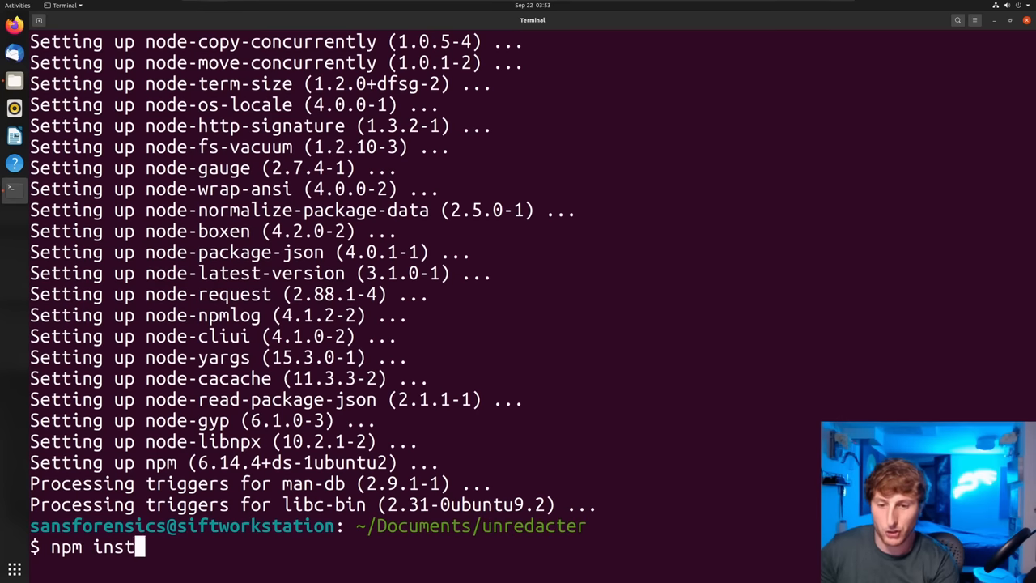
key("Return")
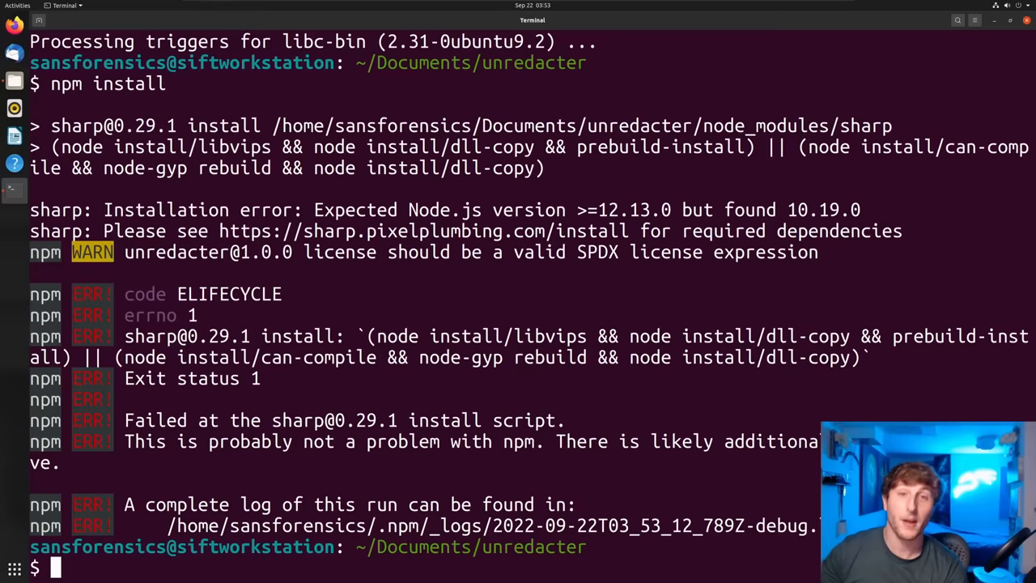
type("npm st")
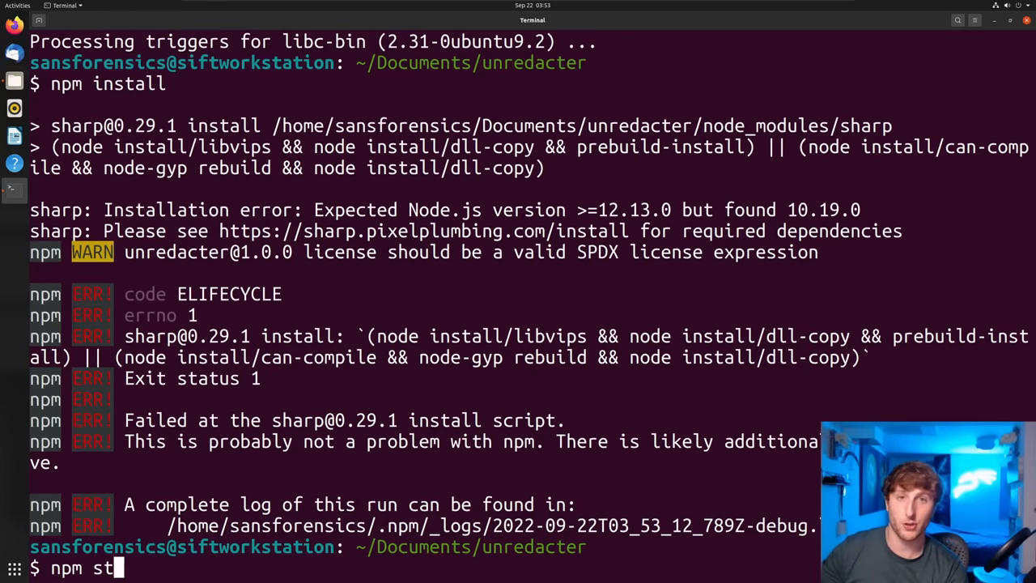
key("Return")
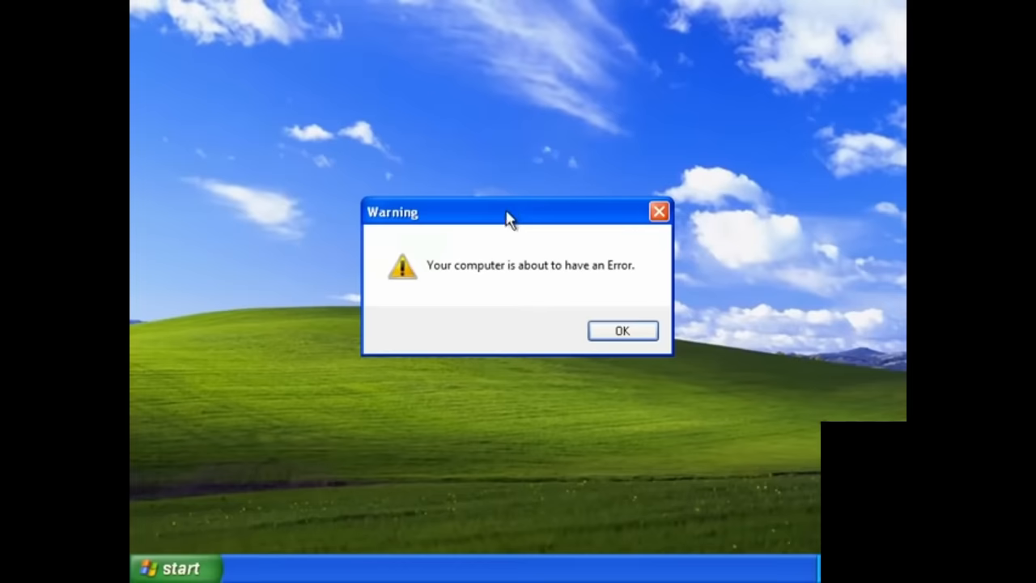
Run node install.js after npm start fails, hitting a Cannot find module error.
left_click(622, 331)
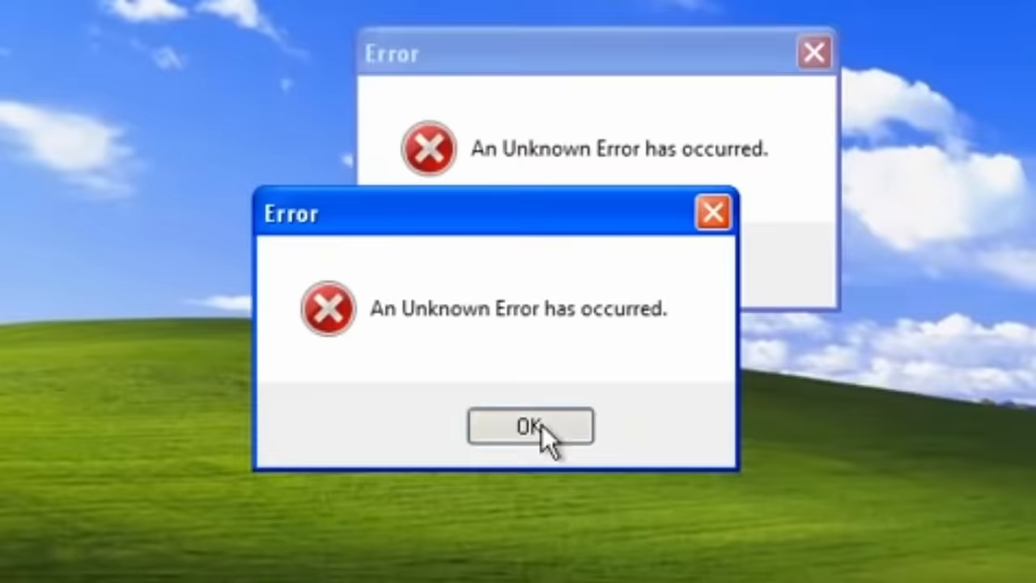
left_click(531, 427)
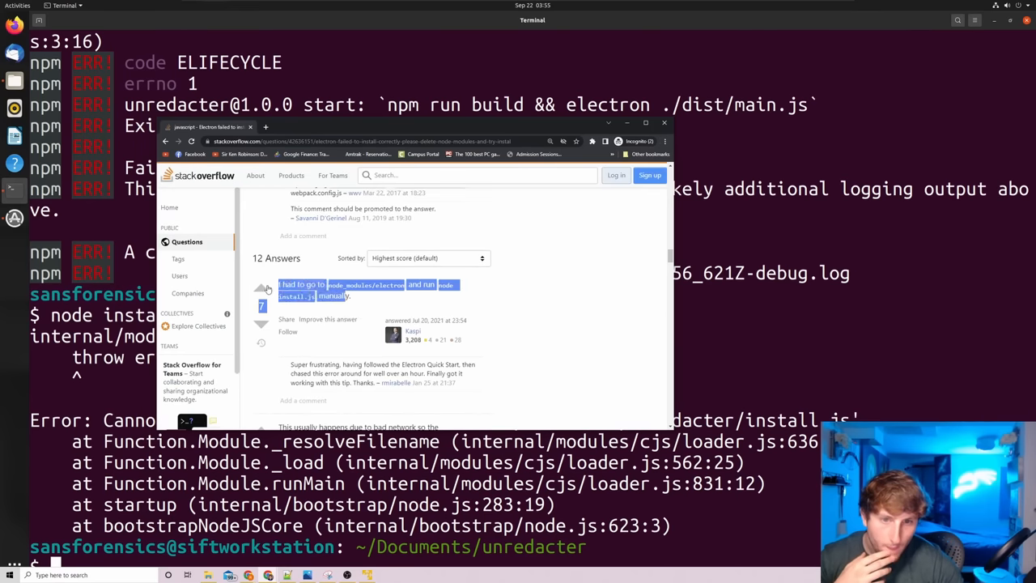
Run node install.js from inside node_modules/electron to fetch Electron.
left_click(541, 415)
type("cd nod")
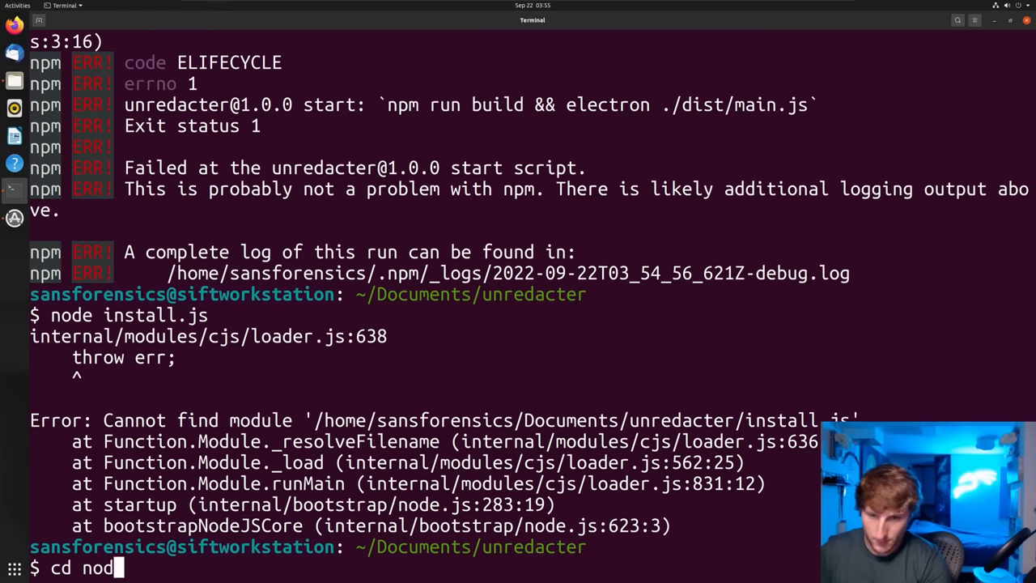
key("Return")
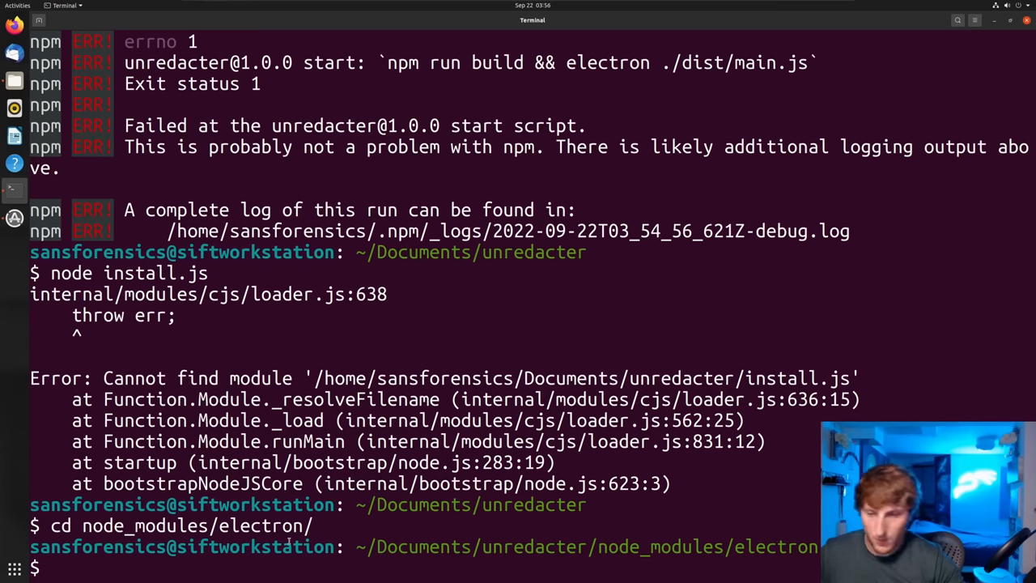
type("node install.j")
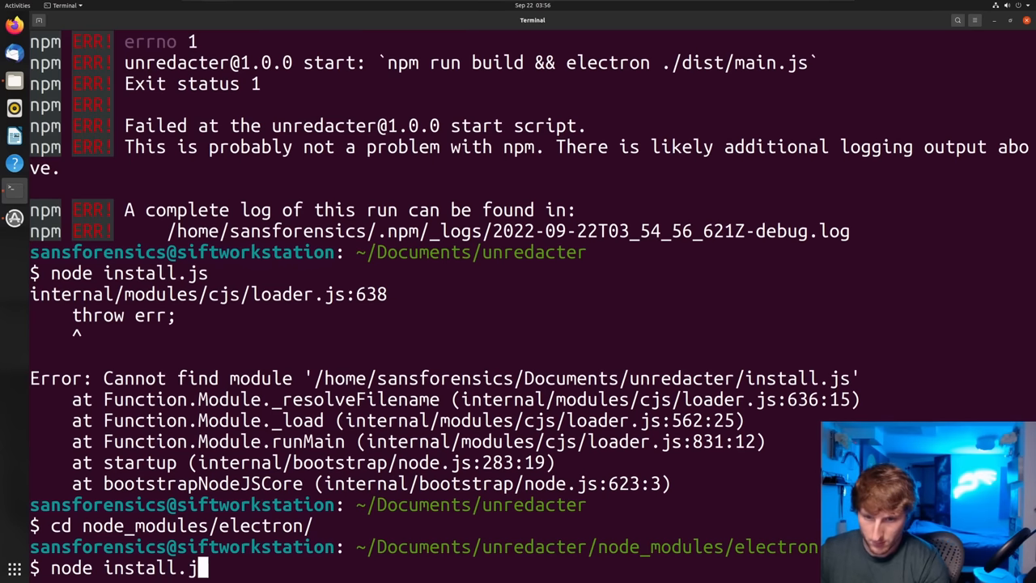
key("Return")
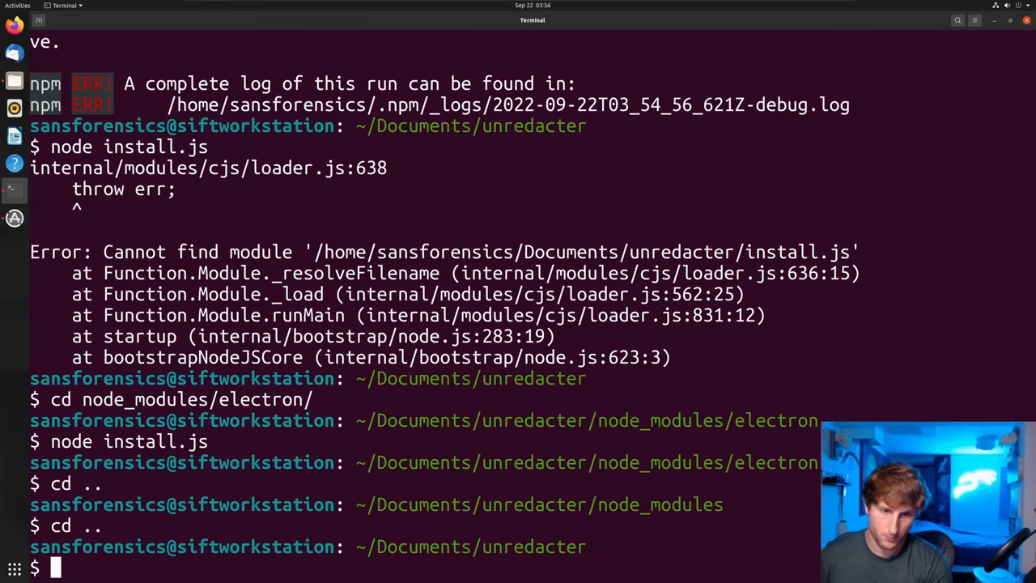
Back in the project folder, run npm install to reinstall the dependencies.
type("npm inst")
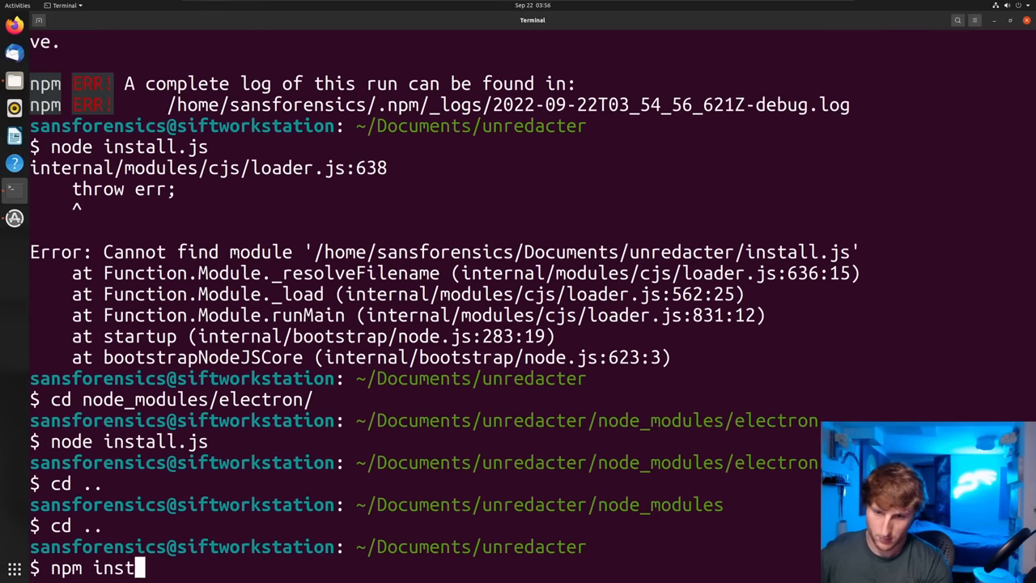
key("Return")
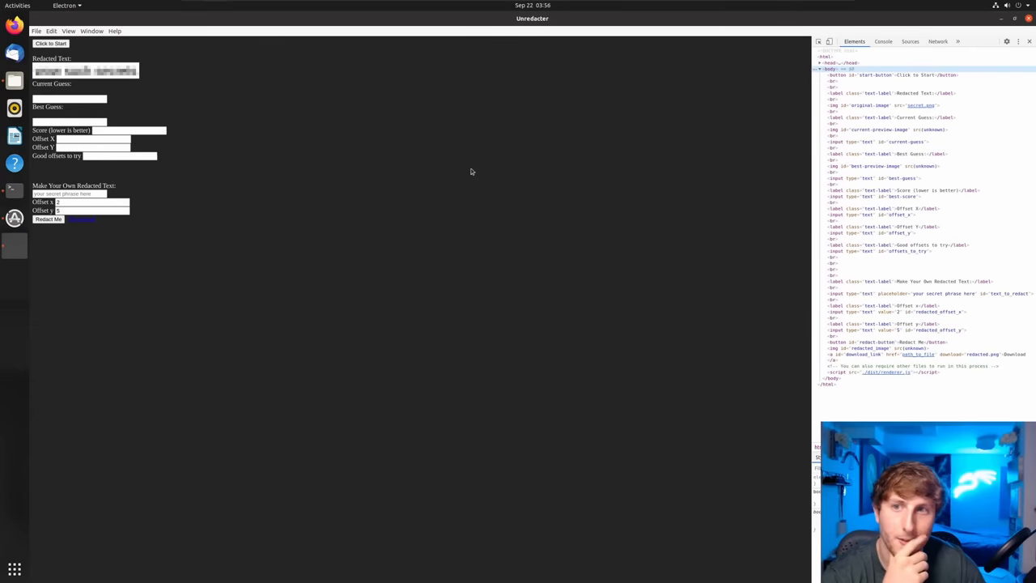
mouse_move(478, 285)
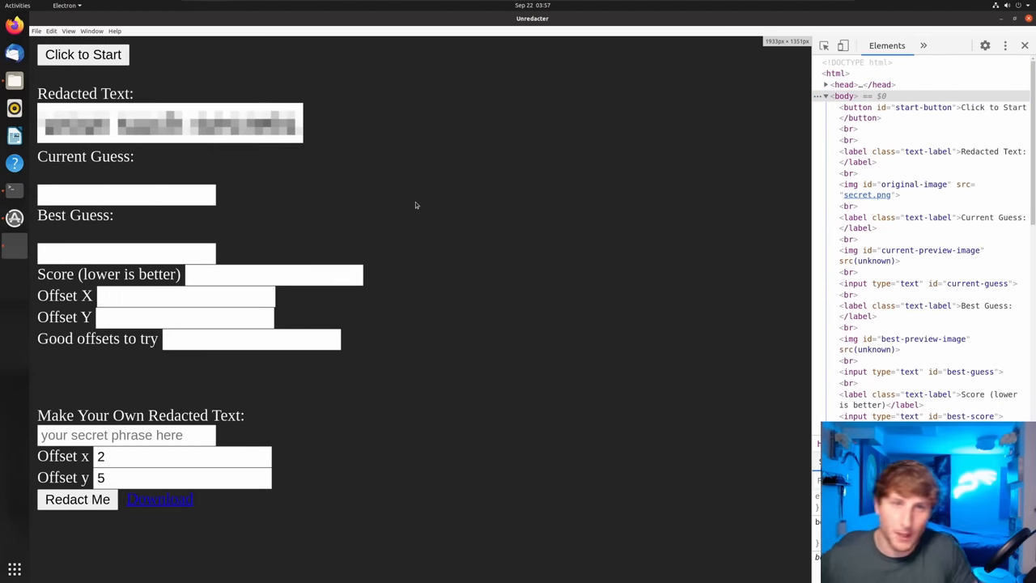
mouse_move(408, 204)
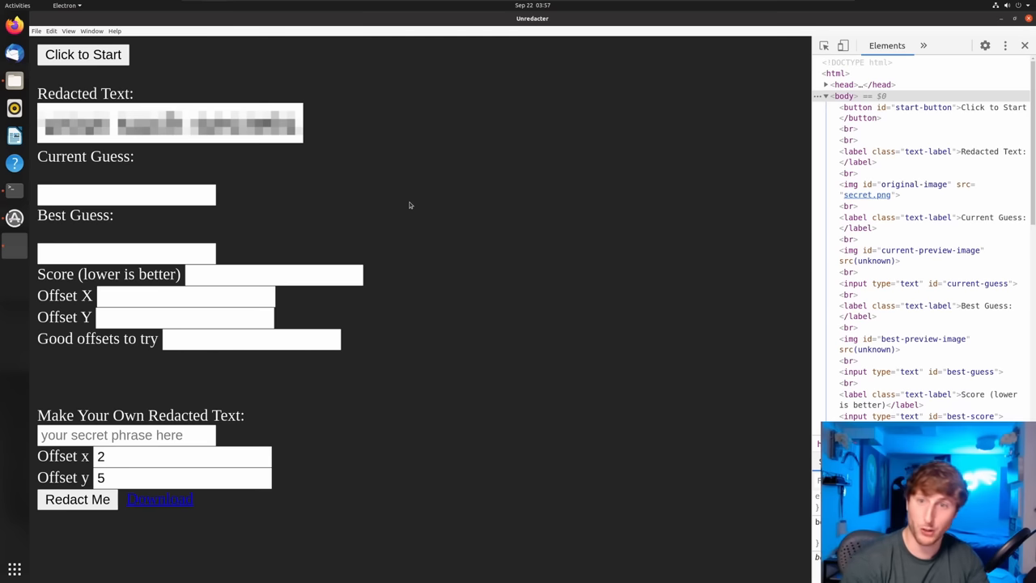
mouse_move(139, 87)
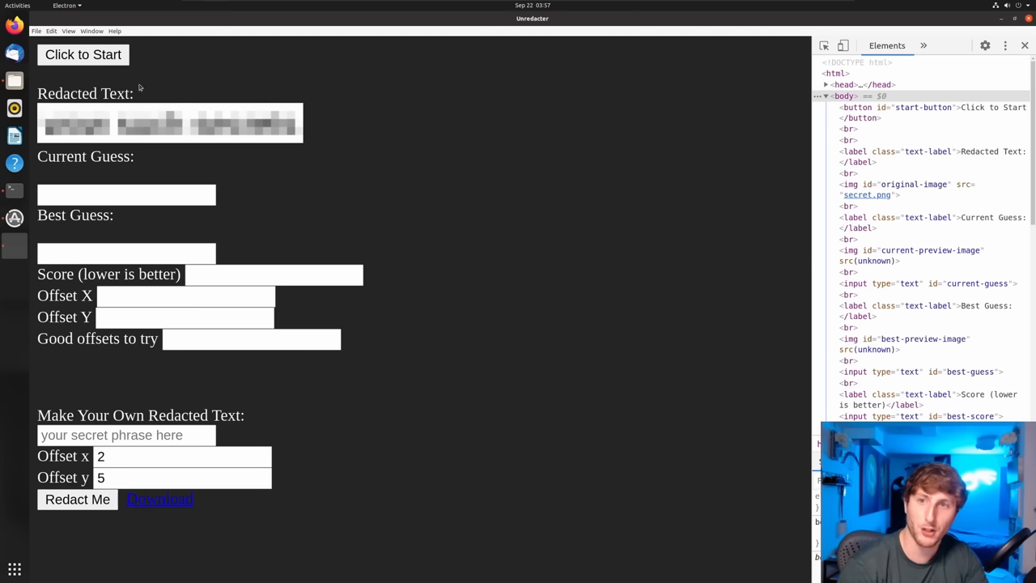
mouse_move(201, 129)
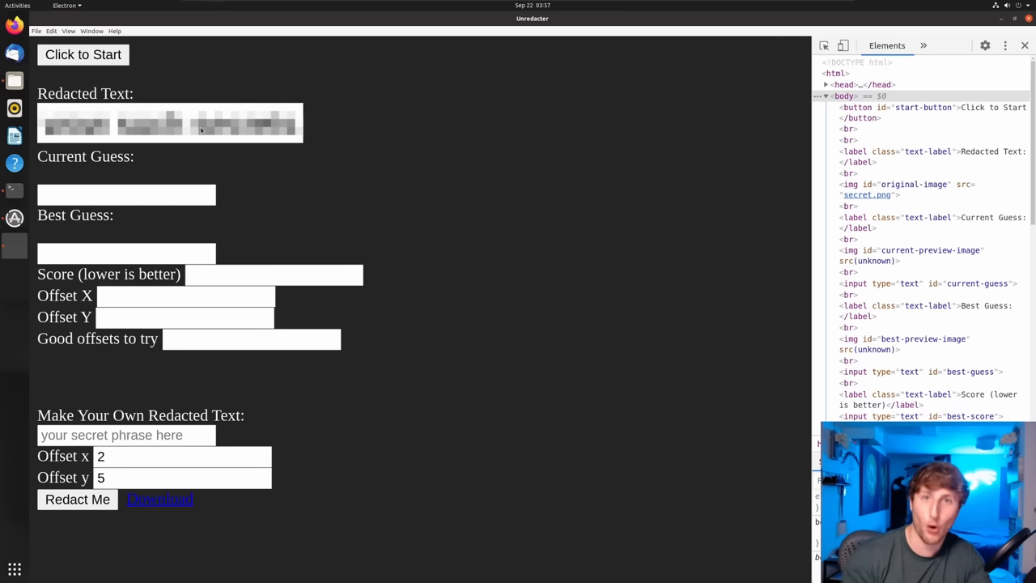
mouse_move(127, 181)
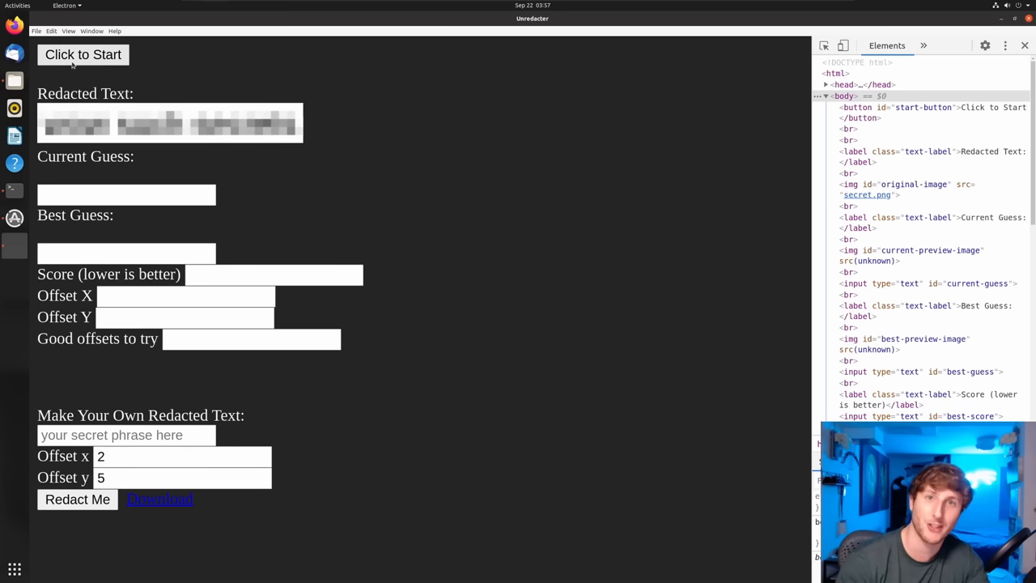
Start the brute-force search so Unredacter tries candidate letters and offsets.
left_click(82, 55)
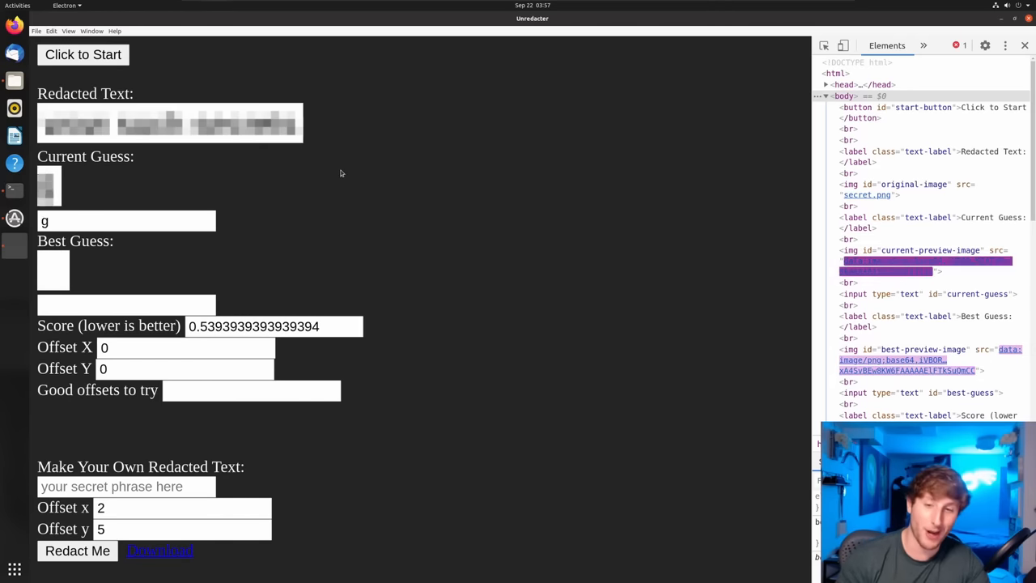
type("j")
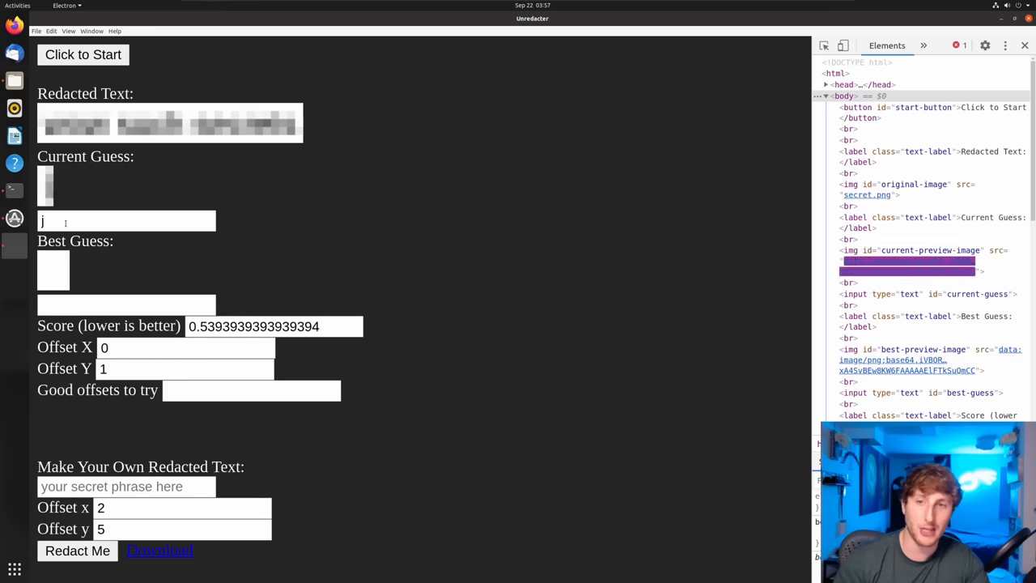
type("m")
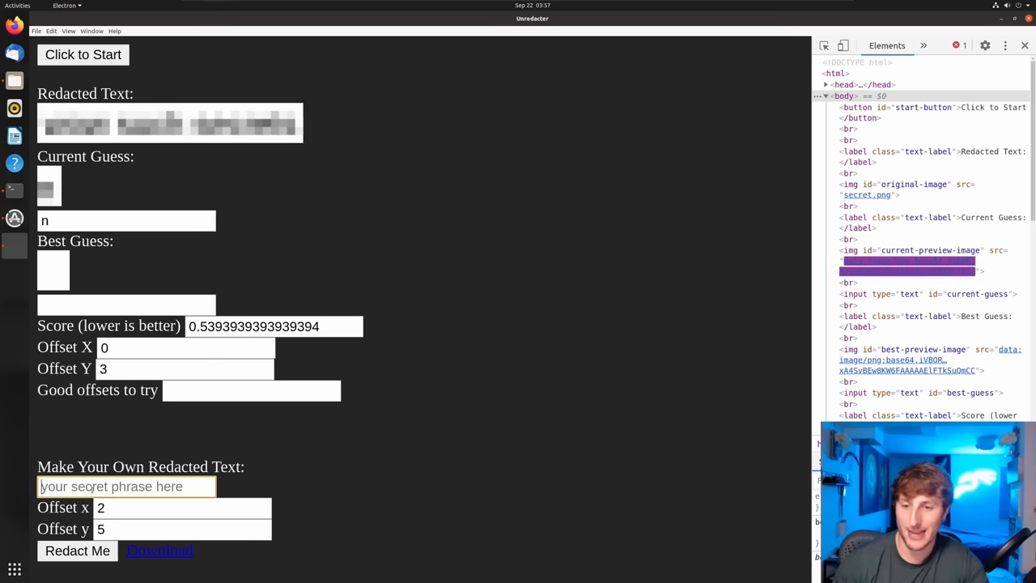
type("q")
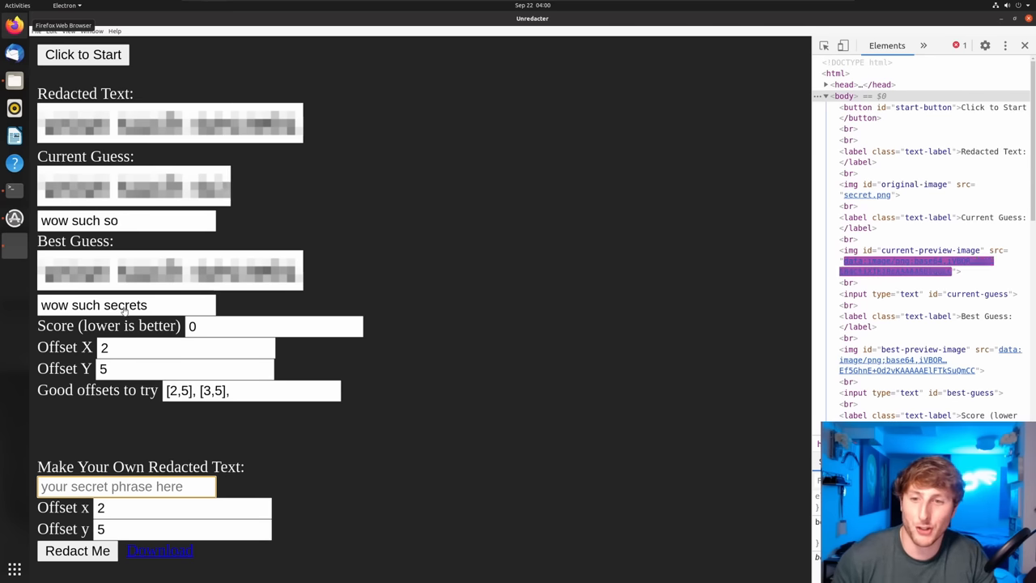
Let the search finish with best guess 'wow such secrets' at score 0.
type("z")
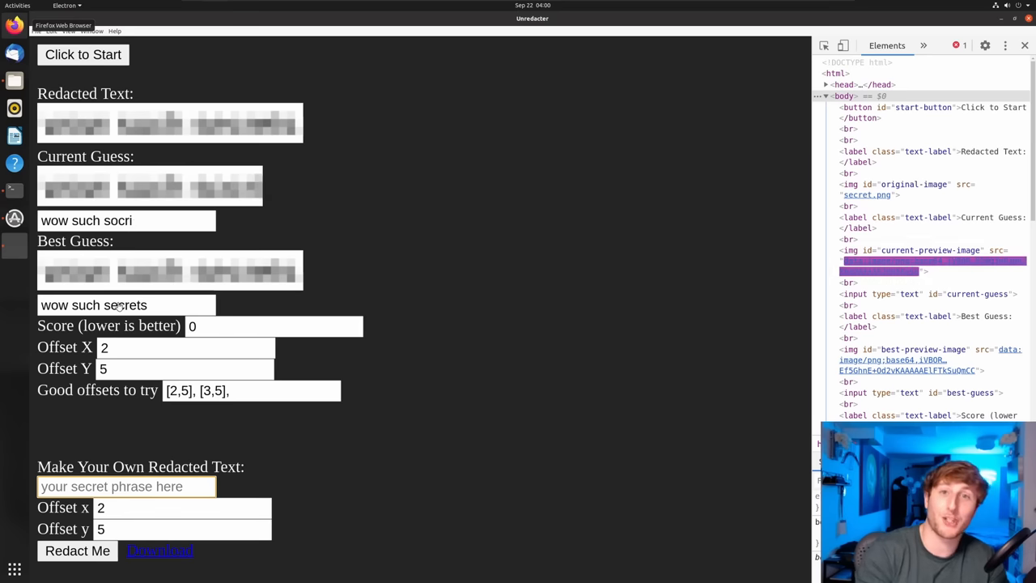
type("eg")
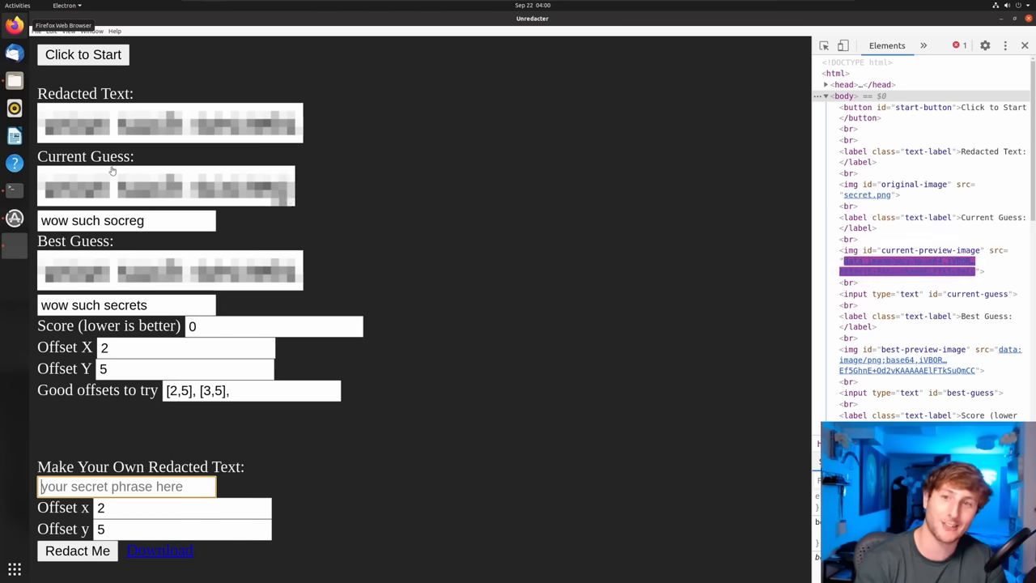
type("tf")
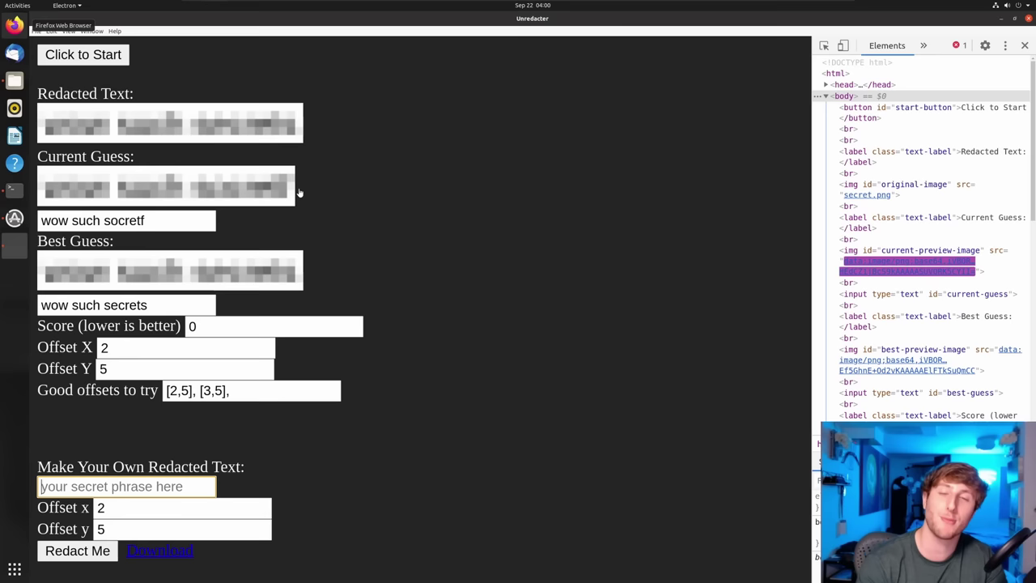
type("sc")
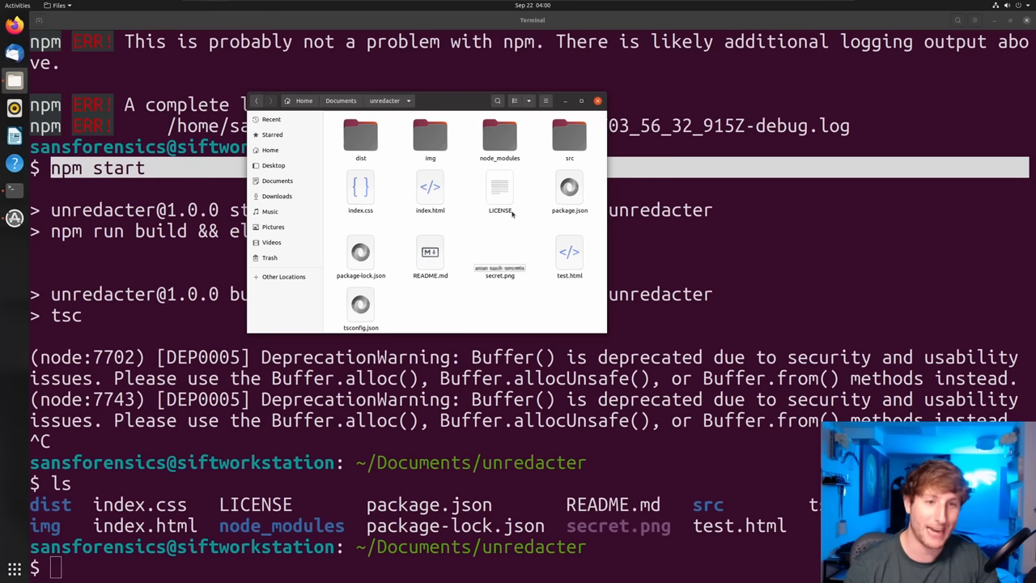
View secret.png in Image Viewer, the pixelated phrase recovered as "wow such secrets".
double_click(499, 256)
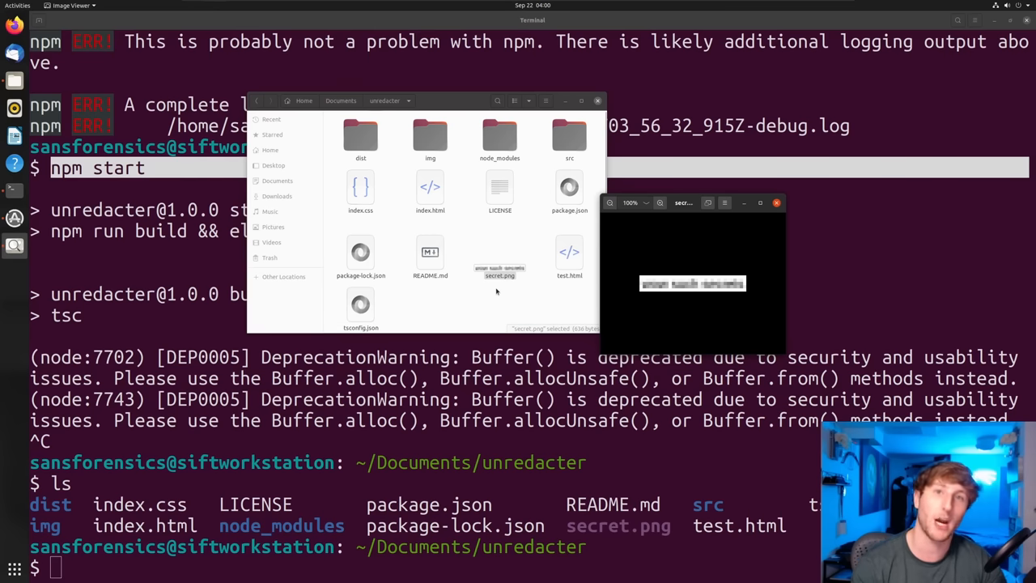
mouse_move(514, 285)
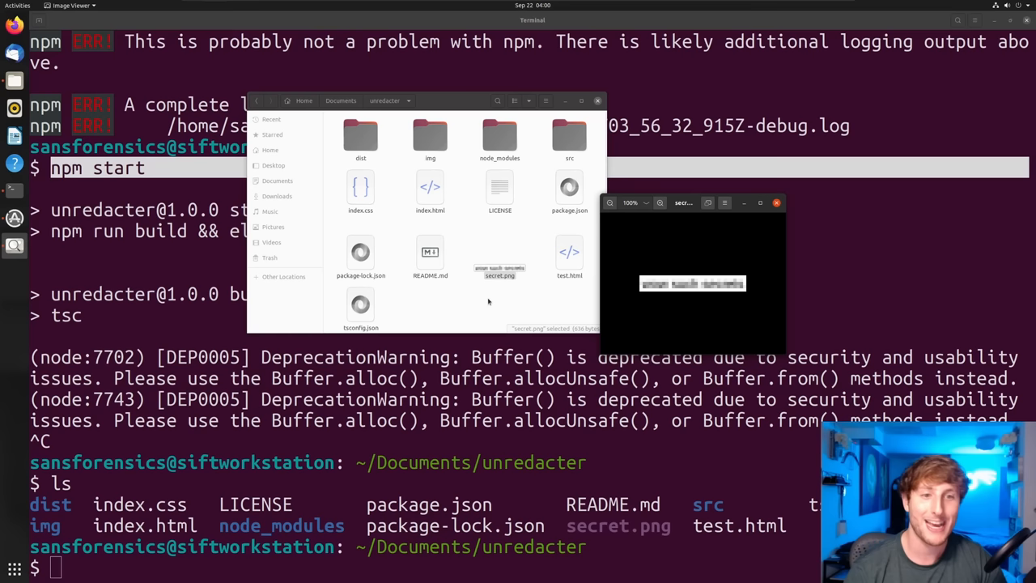
mouse_move(485, 282)
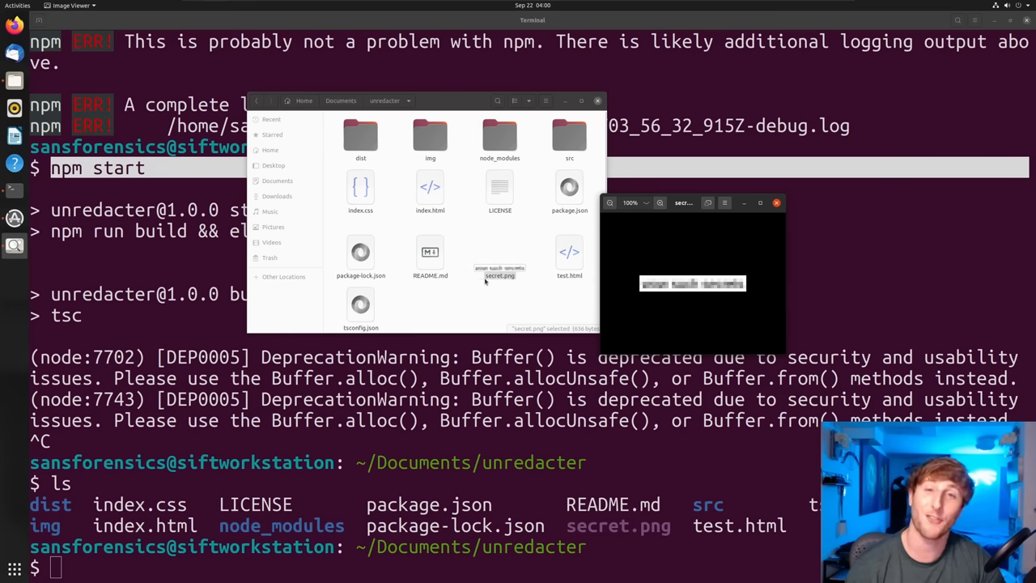
mouse_move(514, 283)
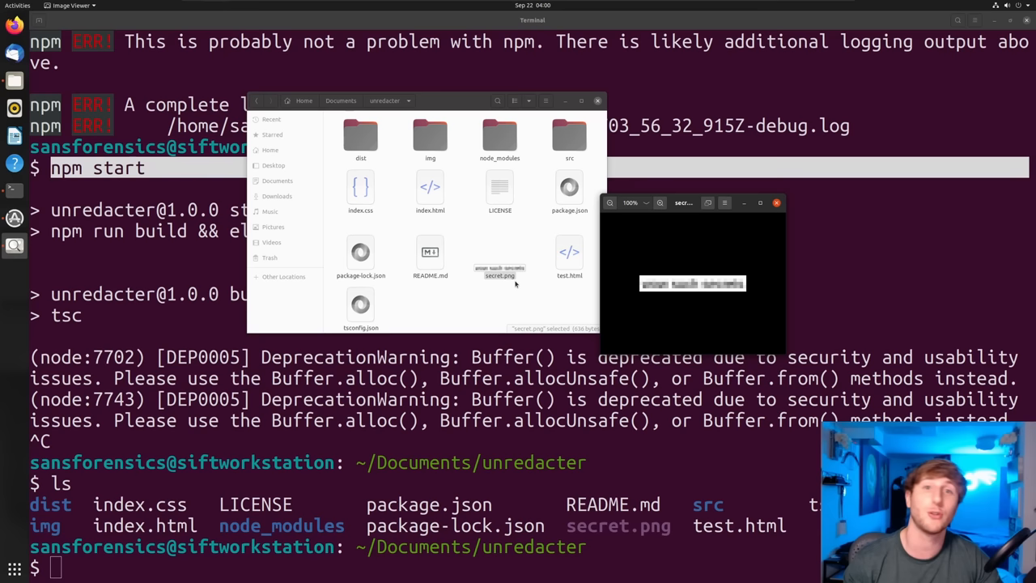
mouse_move(465, 213)
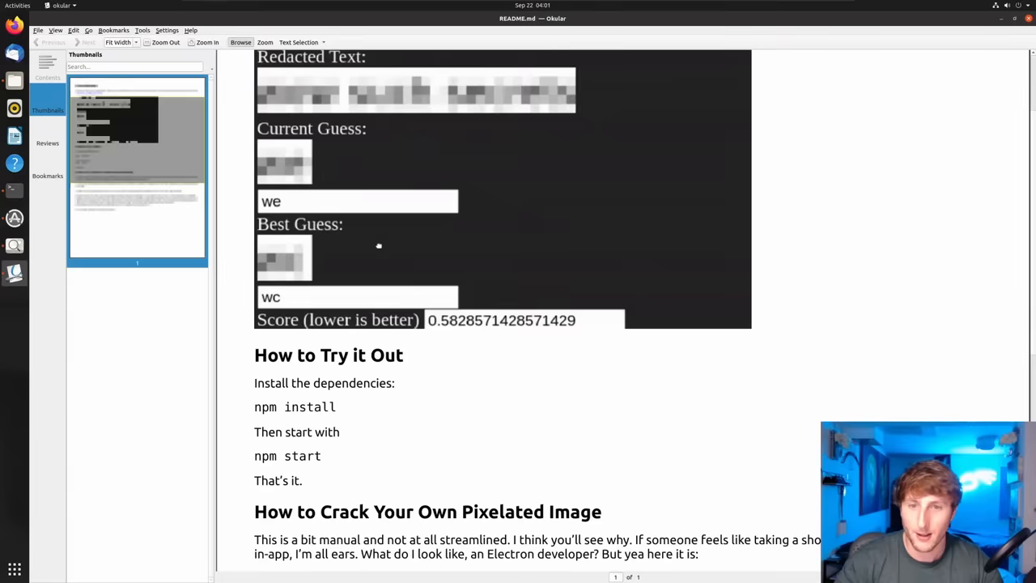
Scroll the README in Okular to 'How to Crack Your Own Pixelated Image'.
scroll("down", 3)
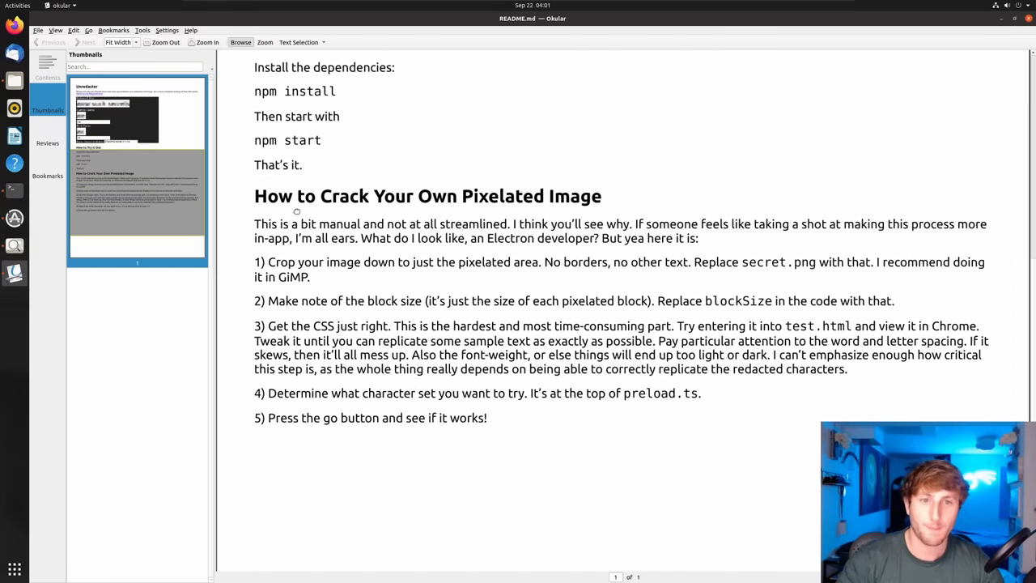
mouse_move(512, 204)
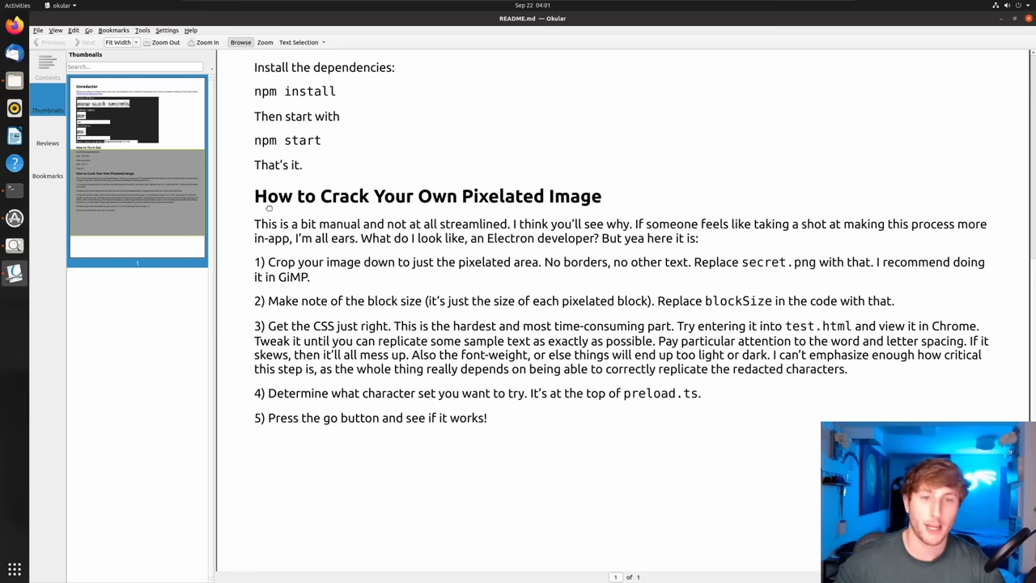
mouse_move(366, 311)
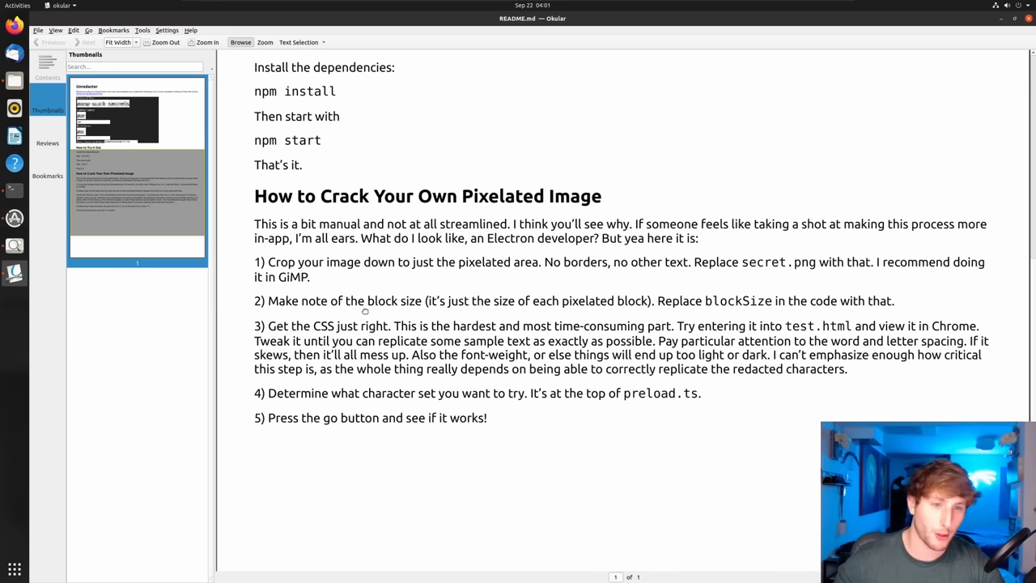
mouse_move(473, 282)
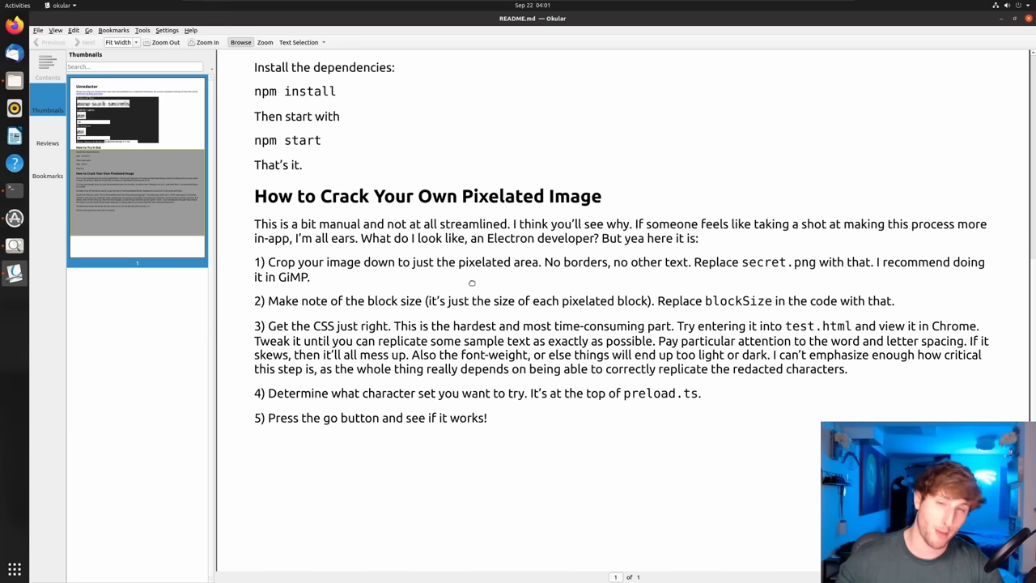